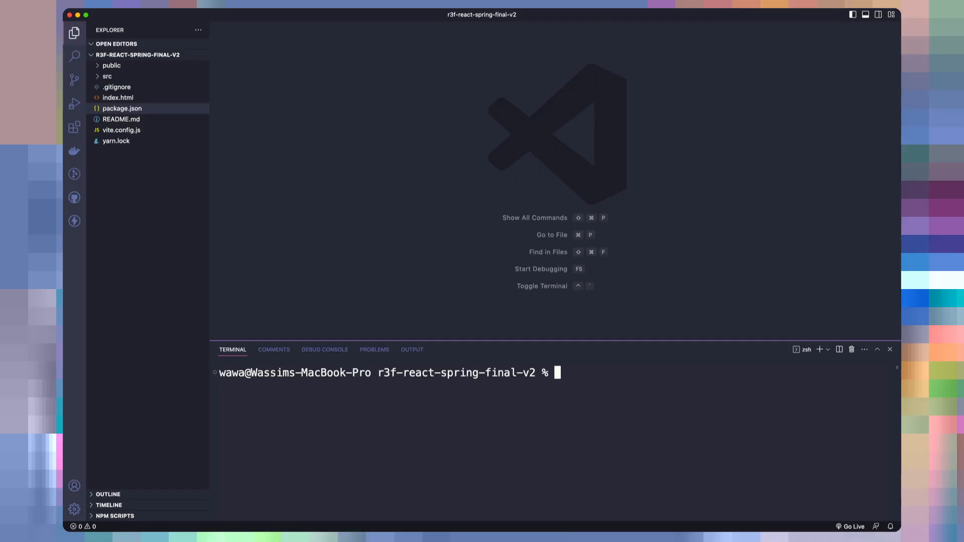
pyautogui.moveTo(753, 419)
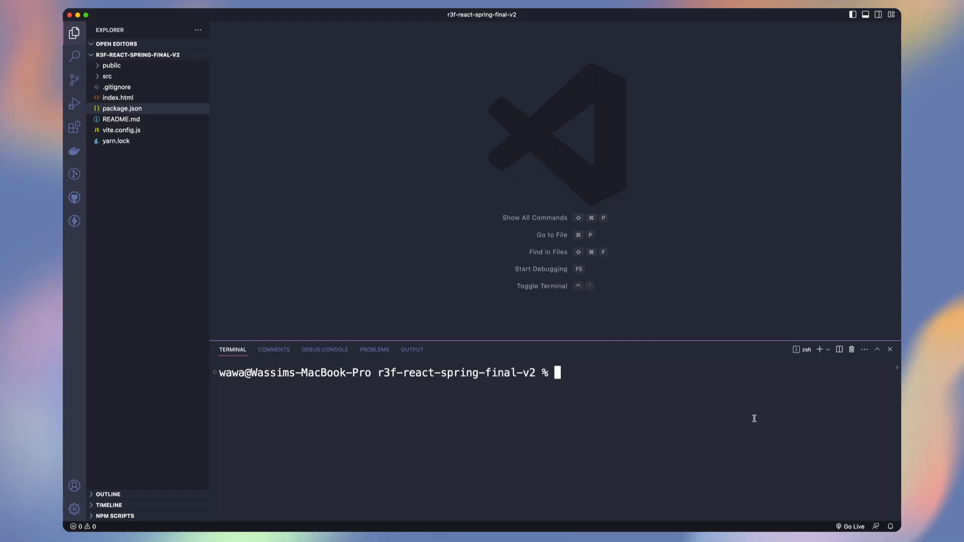
# Run yarn install in the integrated terminal to install the project dependencies
pyautogui.write('yarn install')
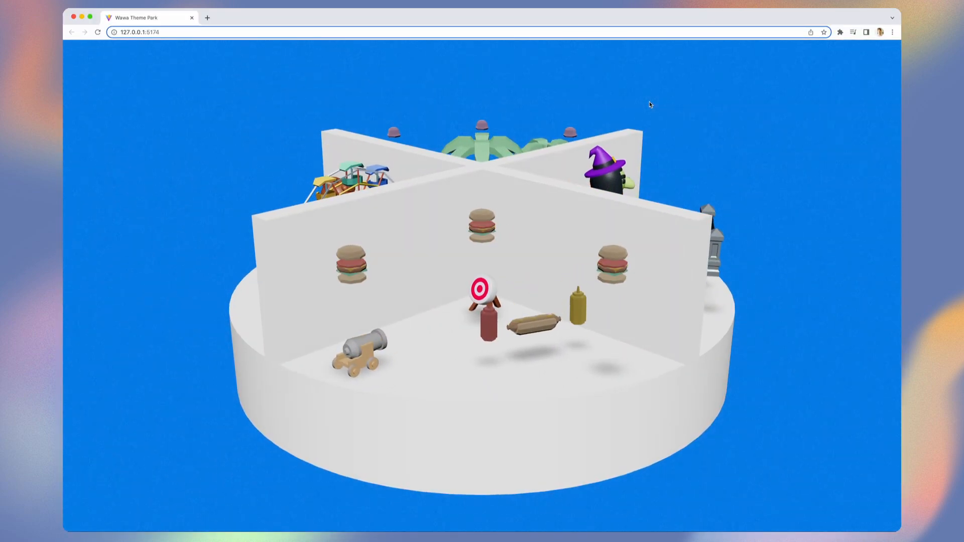
# Create a utils folder inside src and begin adding wawaterials.ts to it
pyautogui.rightClick(107, 87)
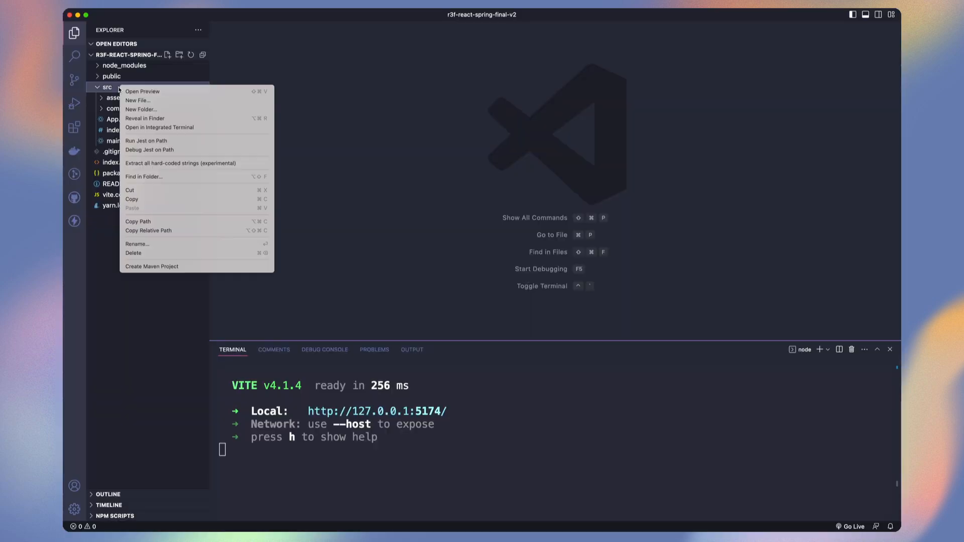
pyautogui.click(140, 109)
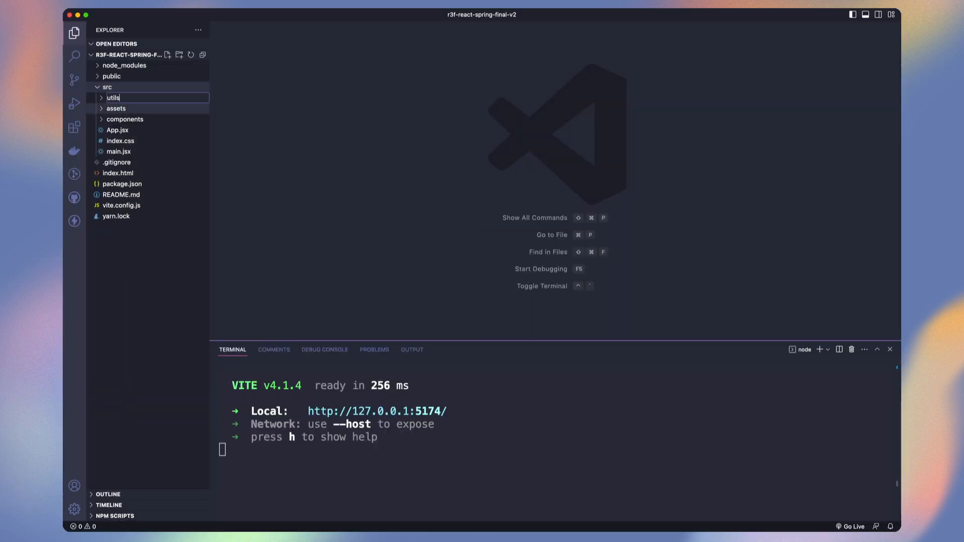
pyautogui.rightClick(113, 120)
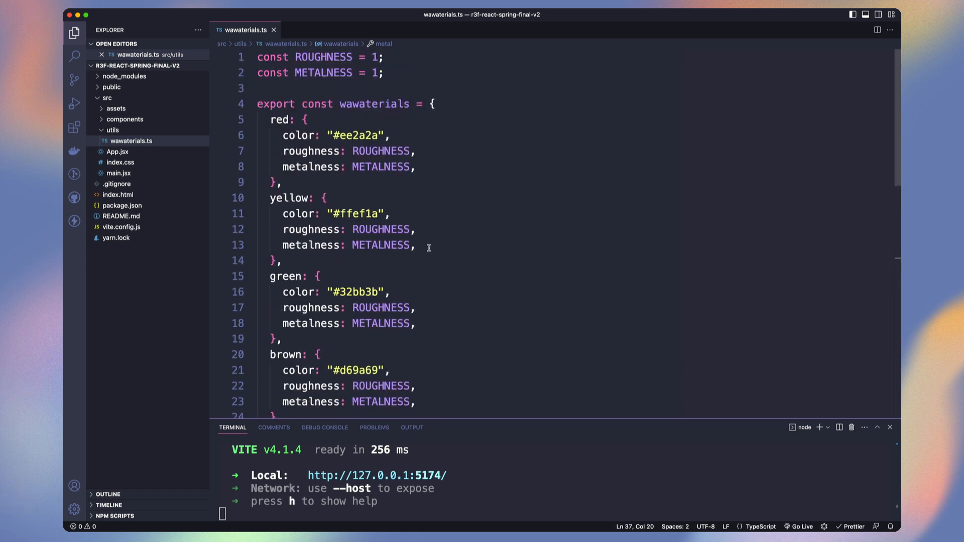
# Switch the IceCream and VolleyBall beach components to wawaterials materials
pyautogui.click(313, 29)
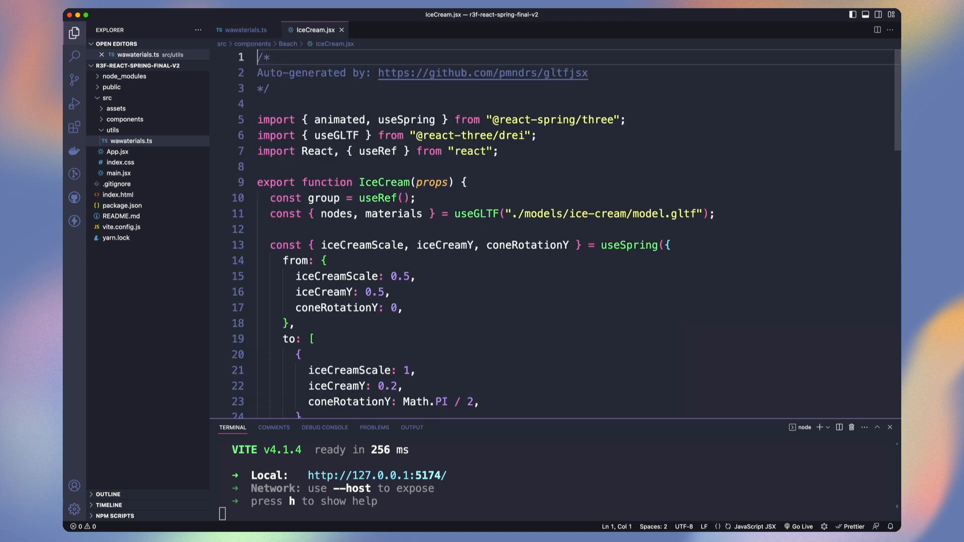
pyautogui.scroll(-3)
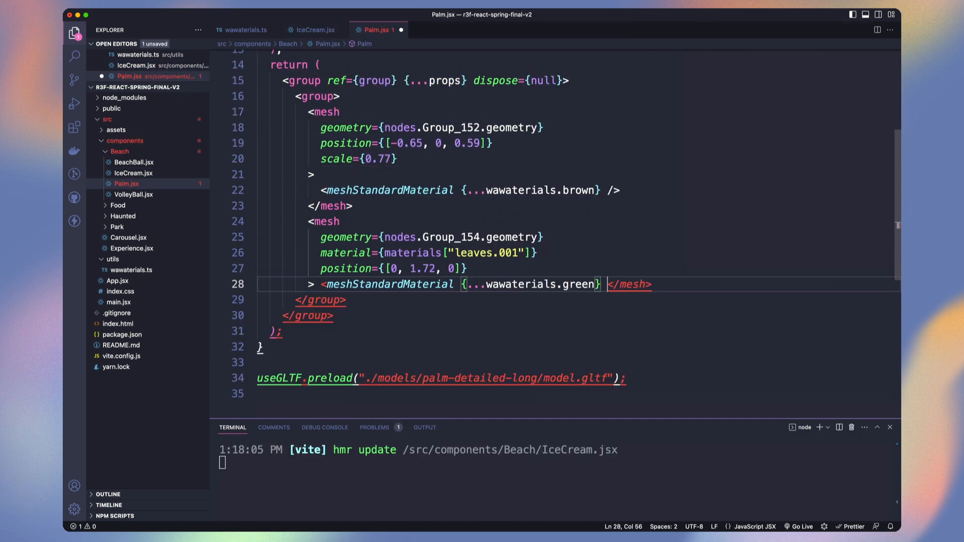
pyautogui.click(134, 205)
pyautogui.write('bur')
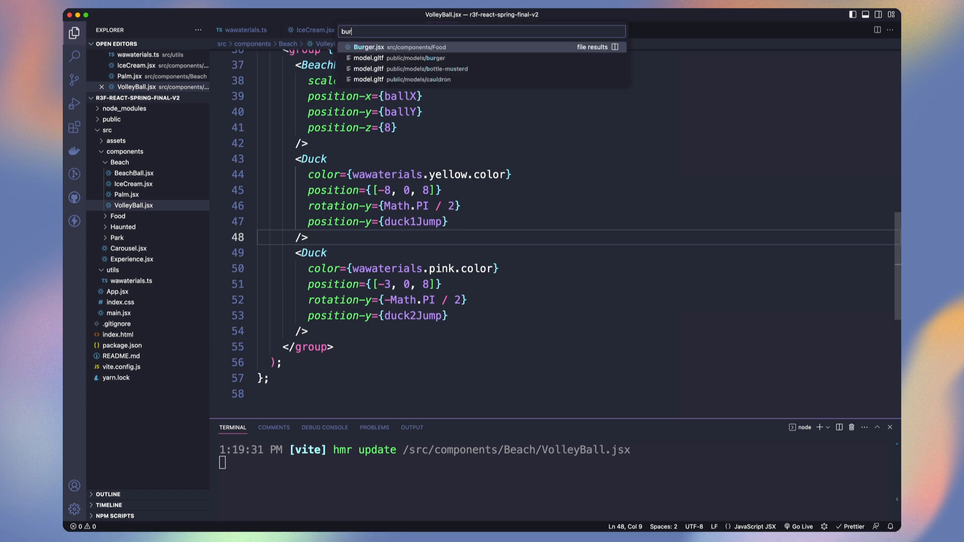
# Switch Burger, Cannon and the remaining food components to wawaterials materials
pyautogui.click(369, 47)
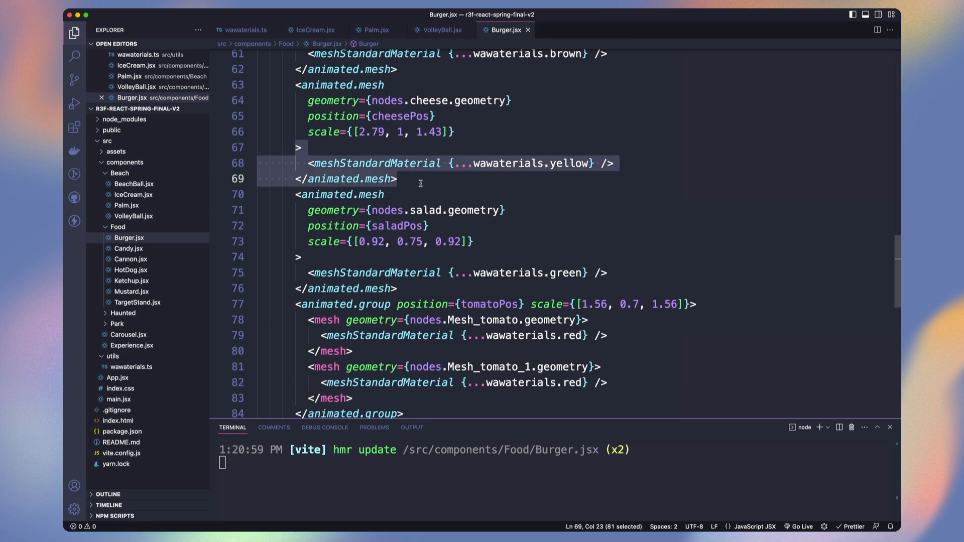
pyautogui.click(131, 270)
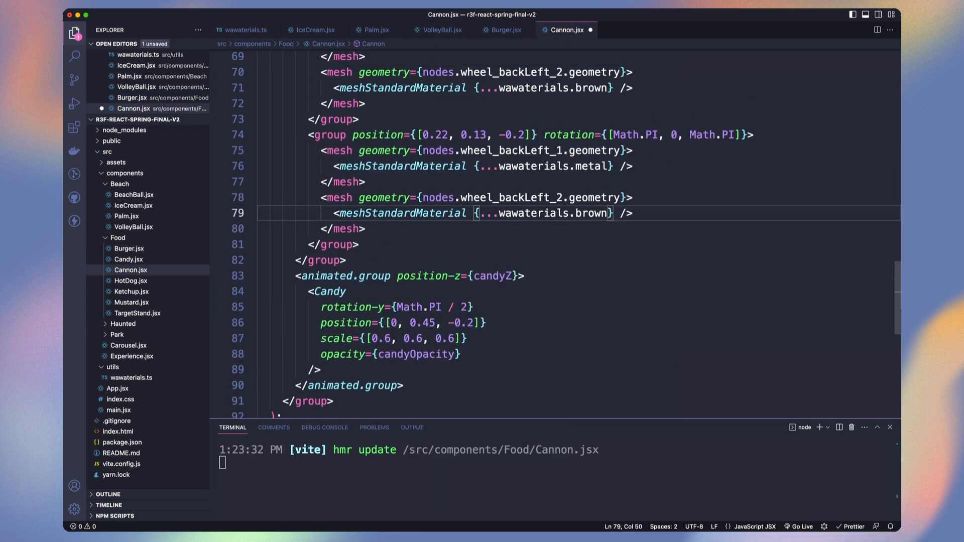
pyautogui.click(131, 291)
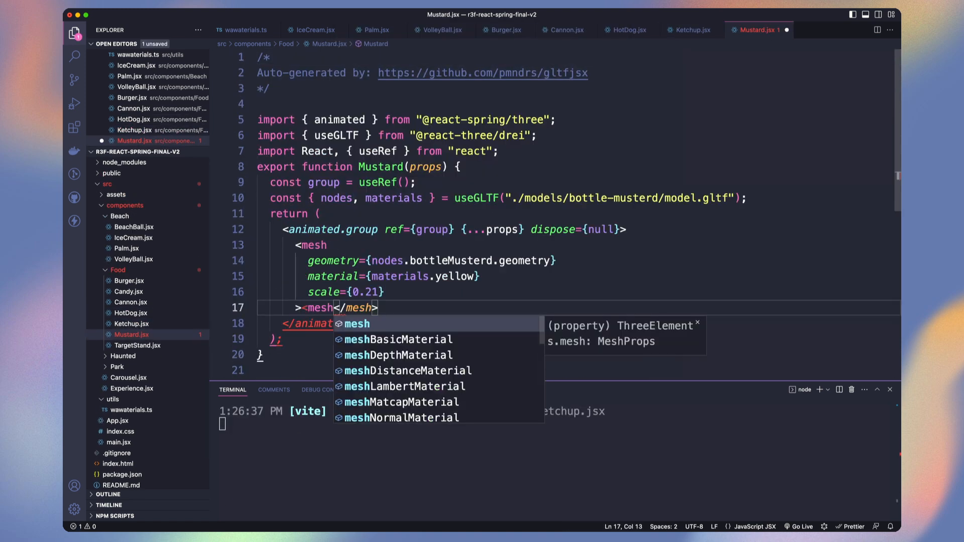
pyautogui.click(133, 378)
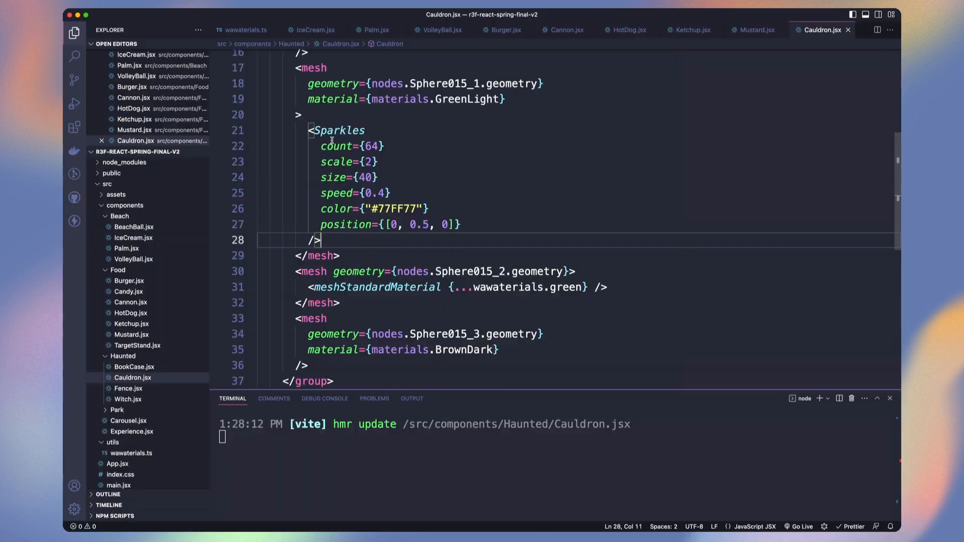
# Place the Sparkles block in Carousel.jsx beside the Cauldron at position [-2.8, 2.4, -8]
pyautogui.click(129, 421)
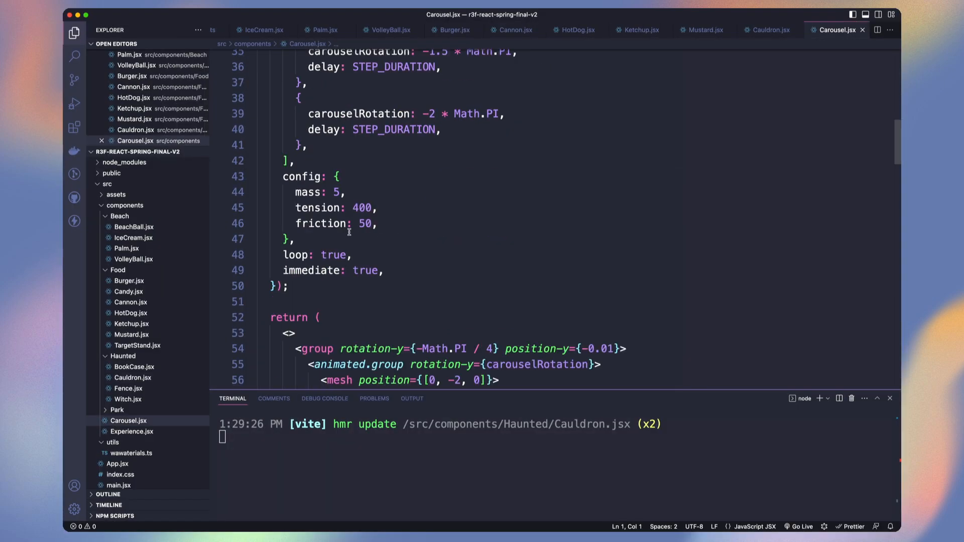
pyautogui.scroll(-3)
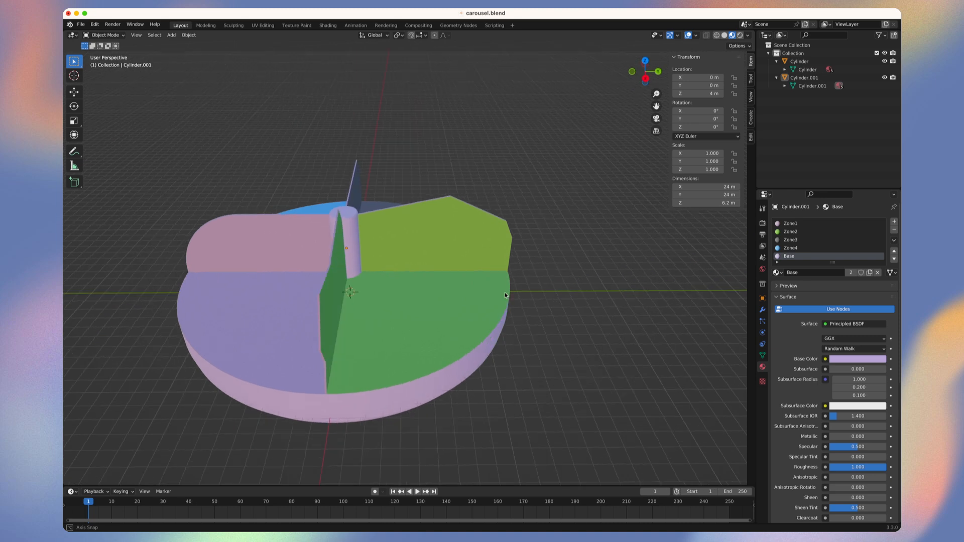
pyautogui.moveTo(504, 295); pyautogui.dragTo(226, 296)
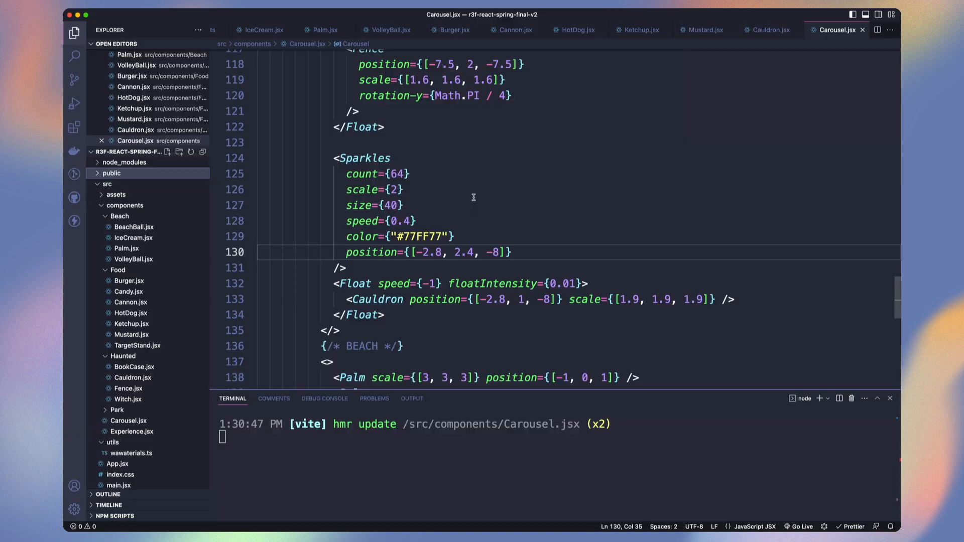
# Run npx gltfjsx on public/models/carousel/model.gltf and view the generated Model.js
pyautogui.click(111, 173)
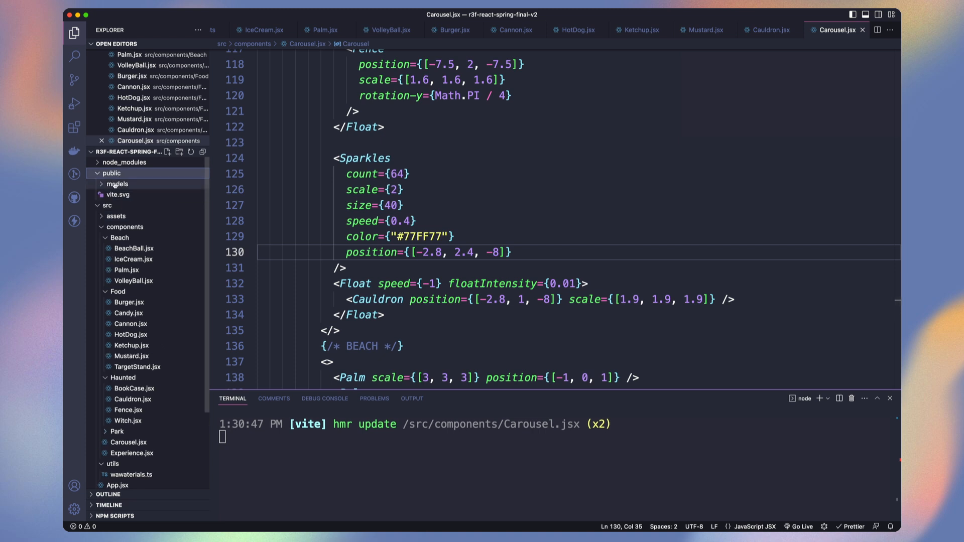
pyautogui.rightClick(117, 184)
pyautogui.write('n')
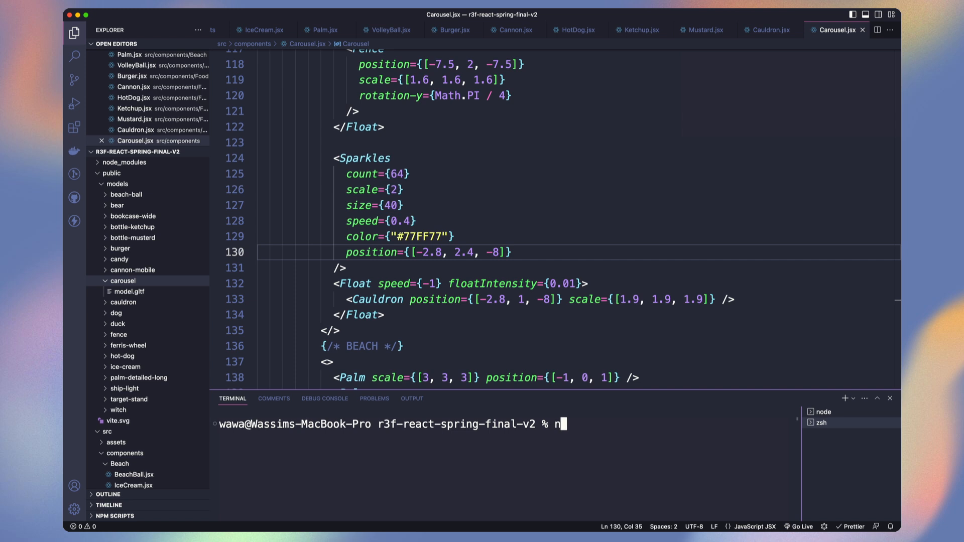
pyautogui.write('px gltfjsx')
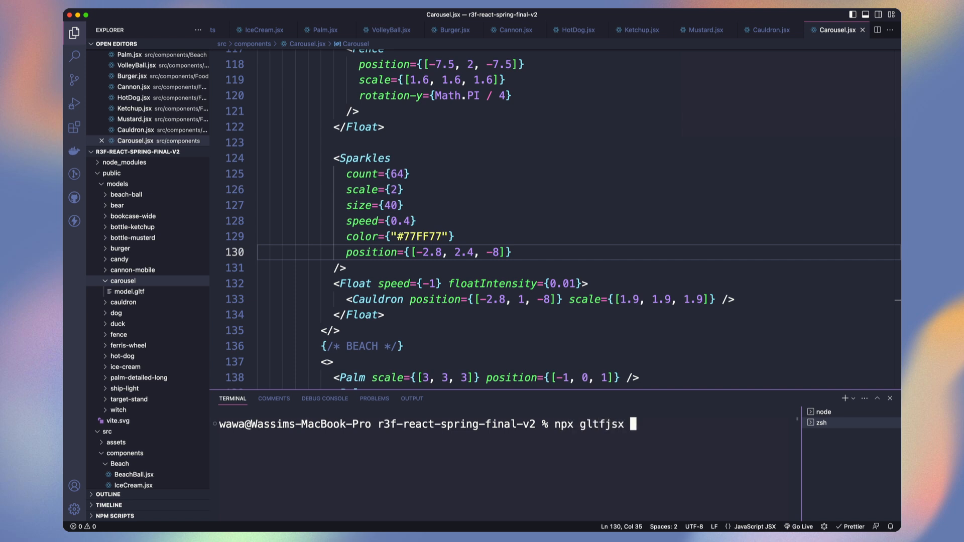
pyautogui.write('public/models/carousel/model.gltf')
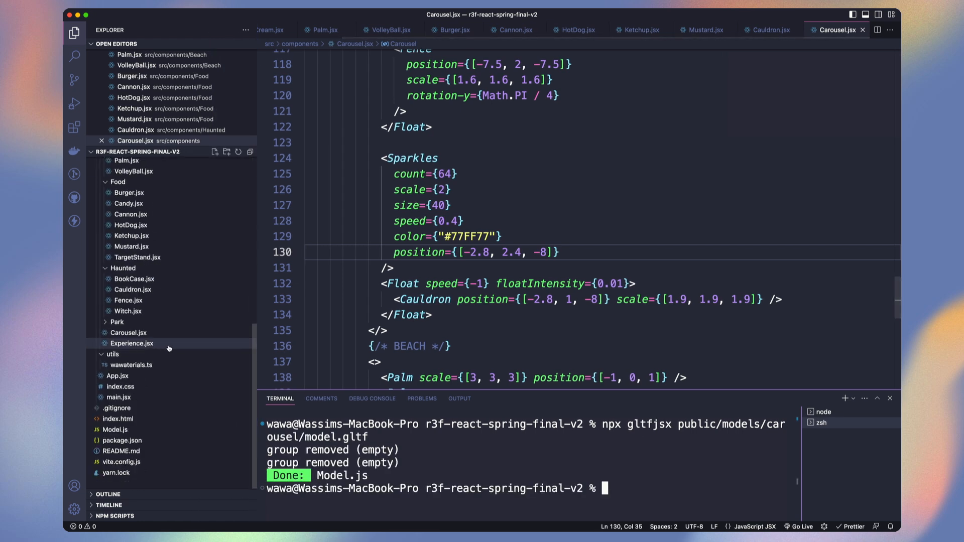
pyautogui.click(115, 429)
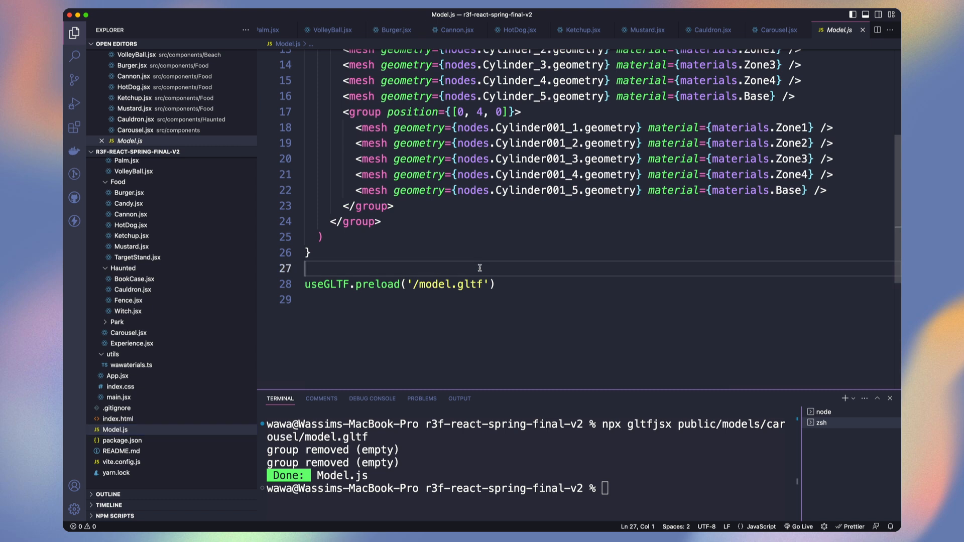
pyautogui.rightClick(115, 430)
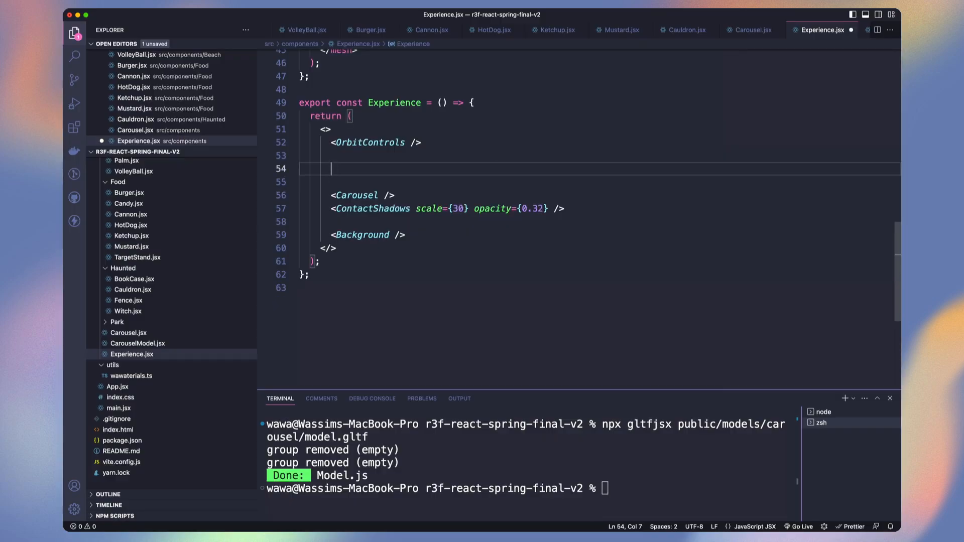
# Add <ambientLight intensity={0.3} /> below OrbitControls in Experience.jsx
pyautogui.write('<ambientLight intensity={0.3} />')
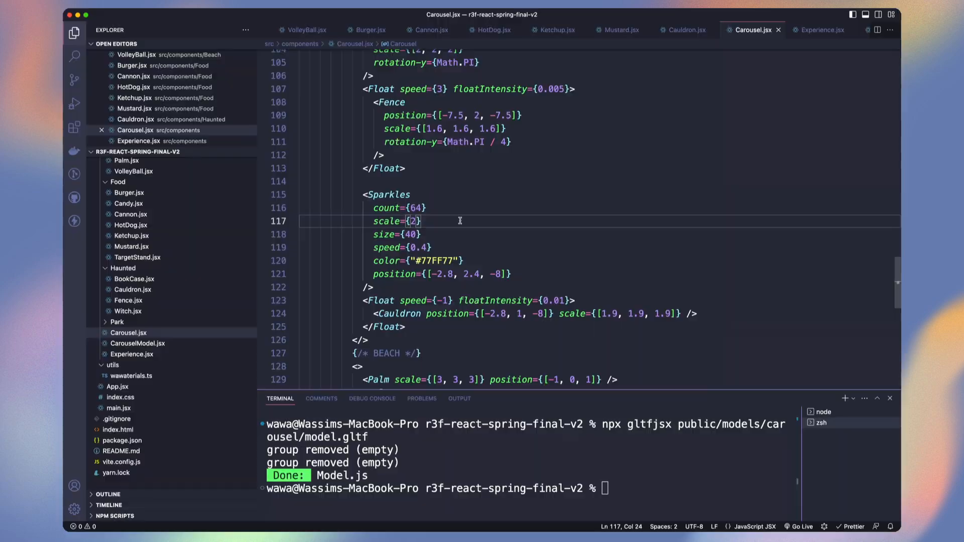
# Set the Sparkles count in Carousel.jsx to 42
pyautogui.doubleClick(410, 208)
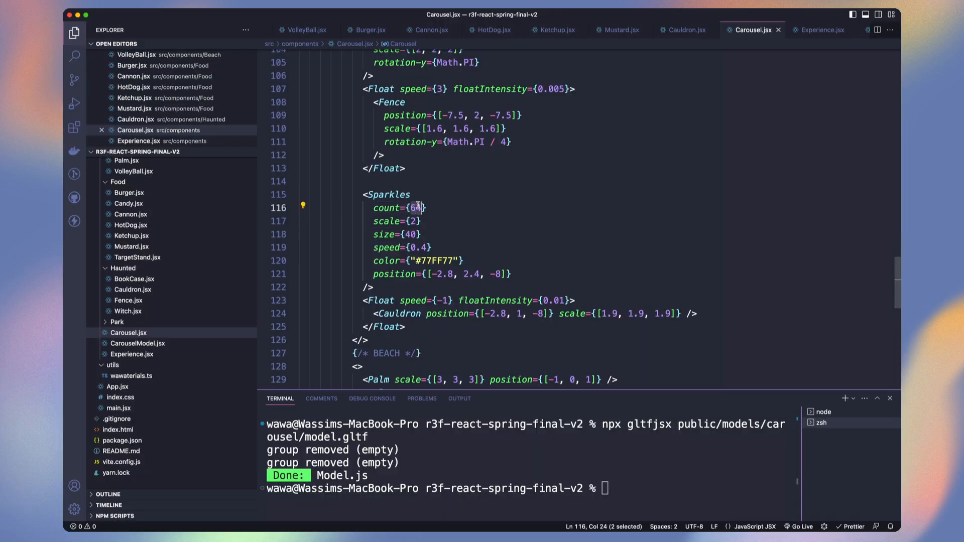
pyautogui.write('42')
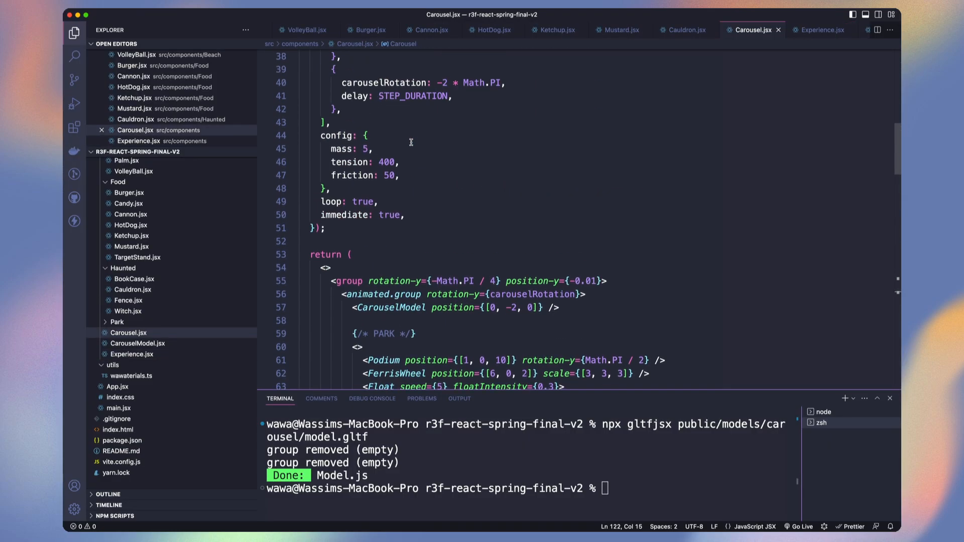
# Add currentStep values 1, 2, 3, 0 to the spring keyframes and stub a useFrame callback
pyautogui.write('con')
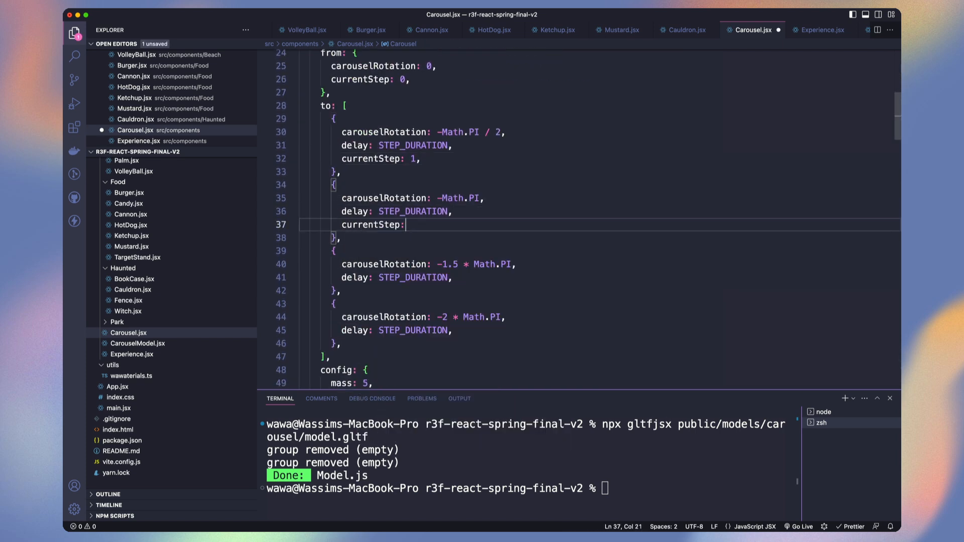
pyautogui.write('2,')
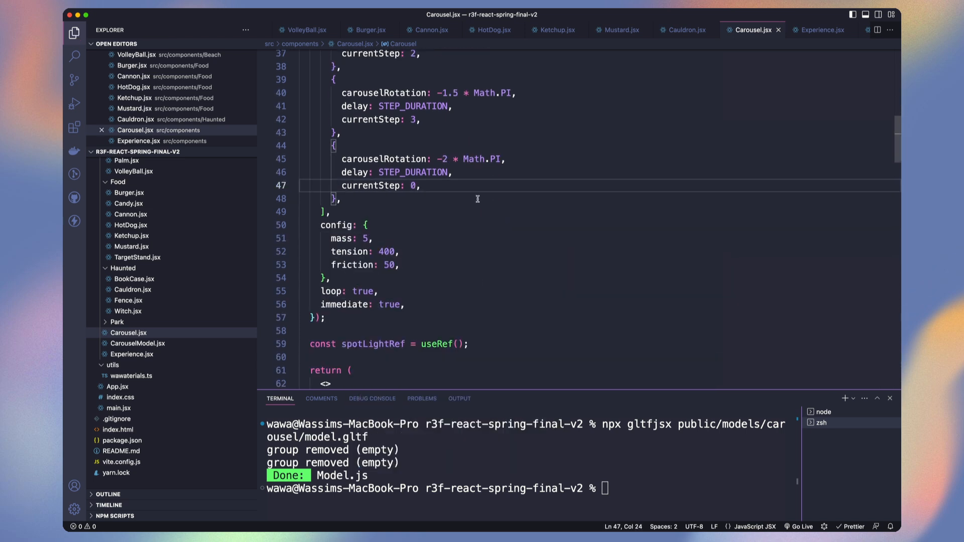
pyautogui.write('useFrame()')
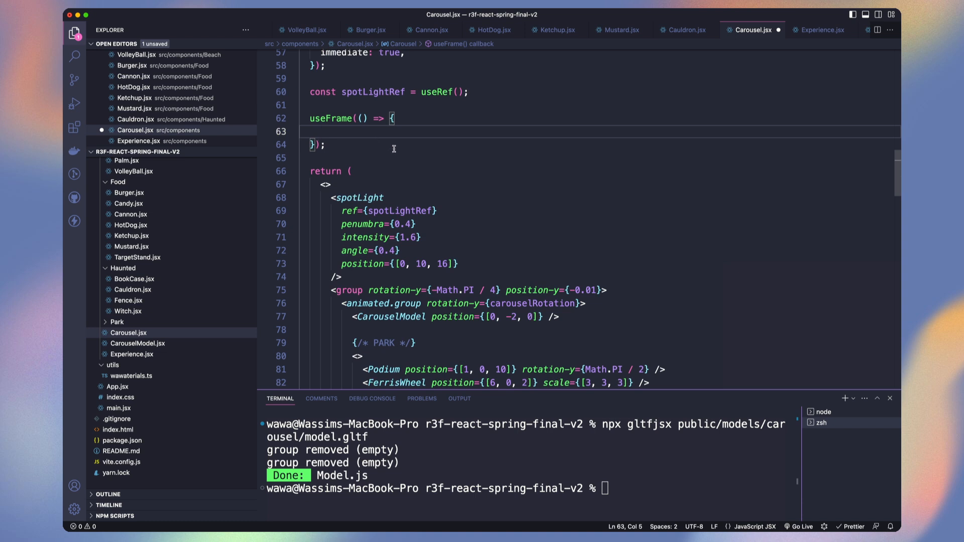
# Derive spotlight posX and posY from currentStep and lerp the spotlight position by delta
pyautogui.write('const posX = currentStep.to')
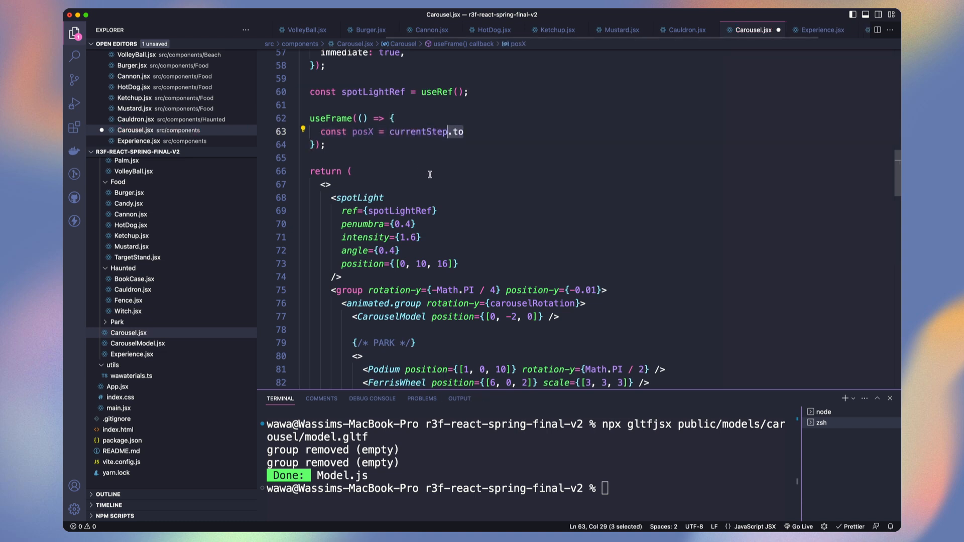
pyautogui.write('([0, 1, 2, 3], [8, -6, 0, -9]).get();')
pyautogui.write('const posY = currentStep')
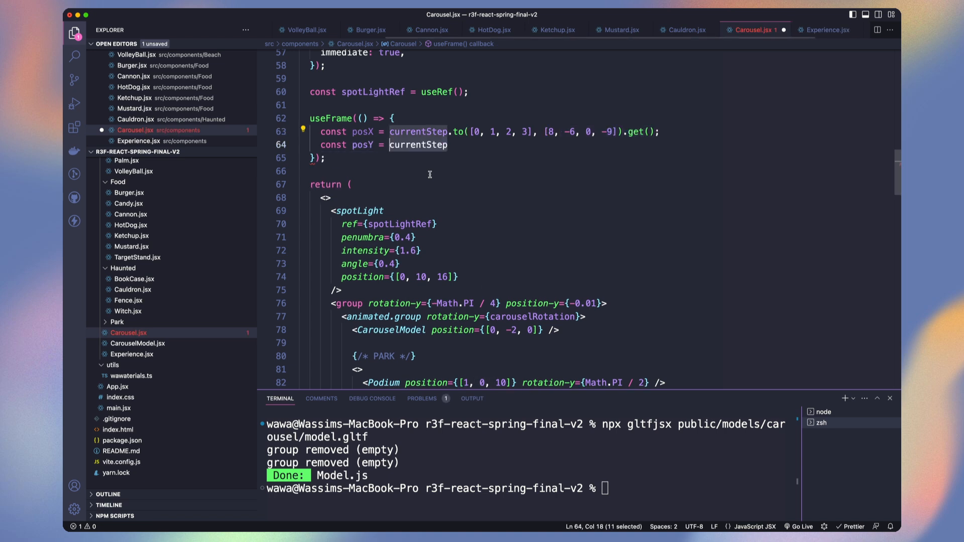
pyautogui.write('.to([0, 1, 2, 3], [5, 1, 12, 3]).get();')
pyautogui.write('spotLightRef')
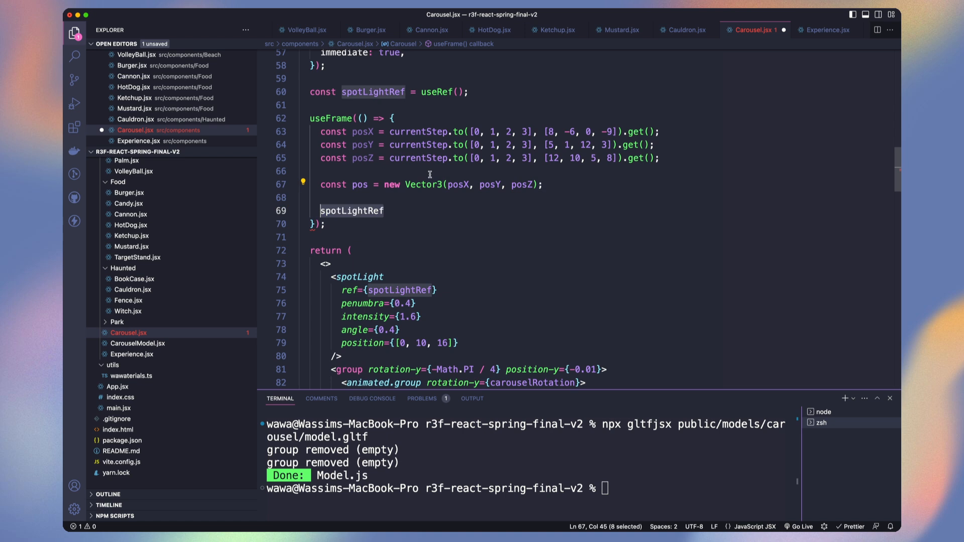
pyautogui.write('.current.position.lerp(pos, delta * SPOTLIGHT_SPEED);')
pyautogui.write('const targetX =')
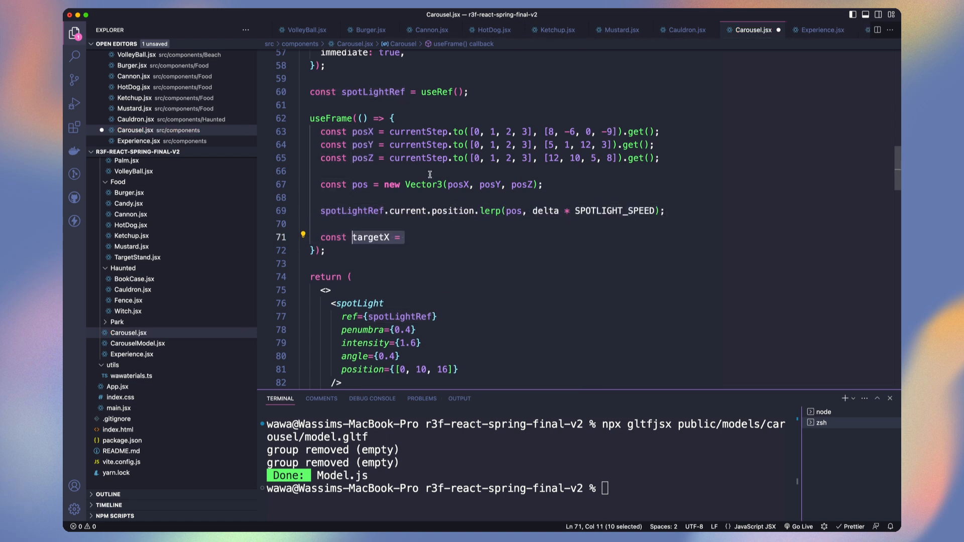
# Derive targetX and targetZ from currentStep and build a targetPos Vector3(targetX, 0, targetZ)
pyautogui.write('currentStep.to([0, 1, 2, 3], [-5, 0, 0, 3.5]).get();')
pyautogui.write('const targetZ = currentStep.to')
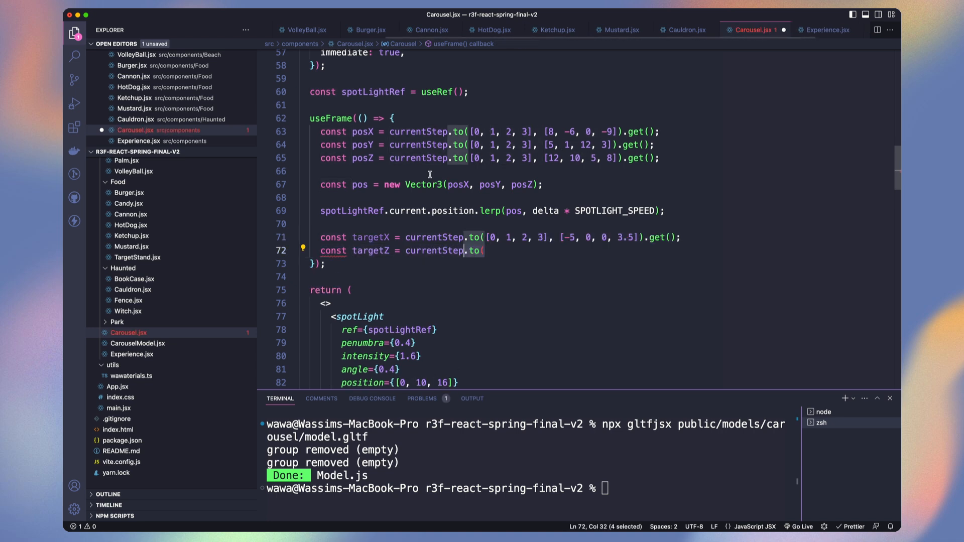
pyautogui.write('([0, 1, 2, 3], [5, 5, 5, 8]).get();')
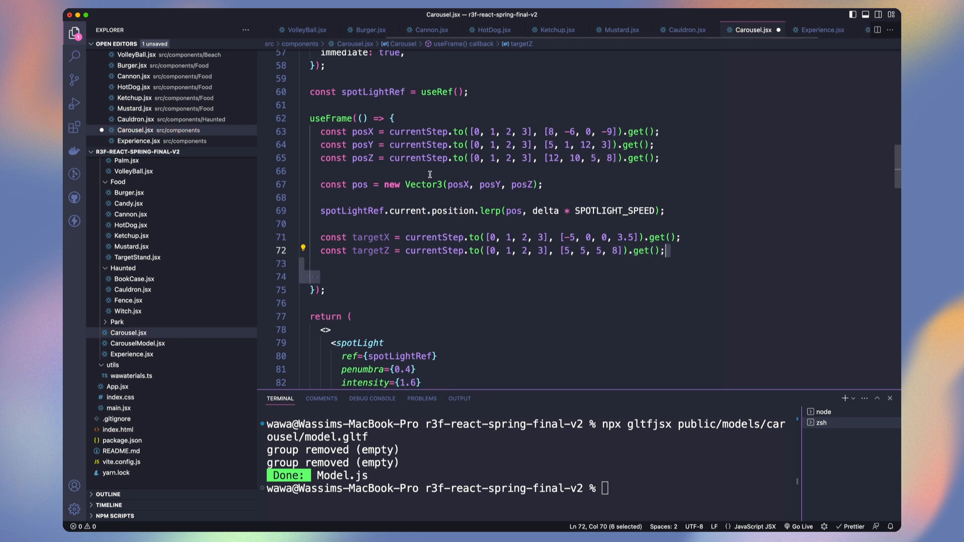
pyautogui.write('const targetPos = new Vector3(targetX, 0, targetZ);')
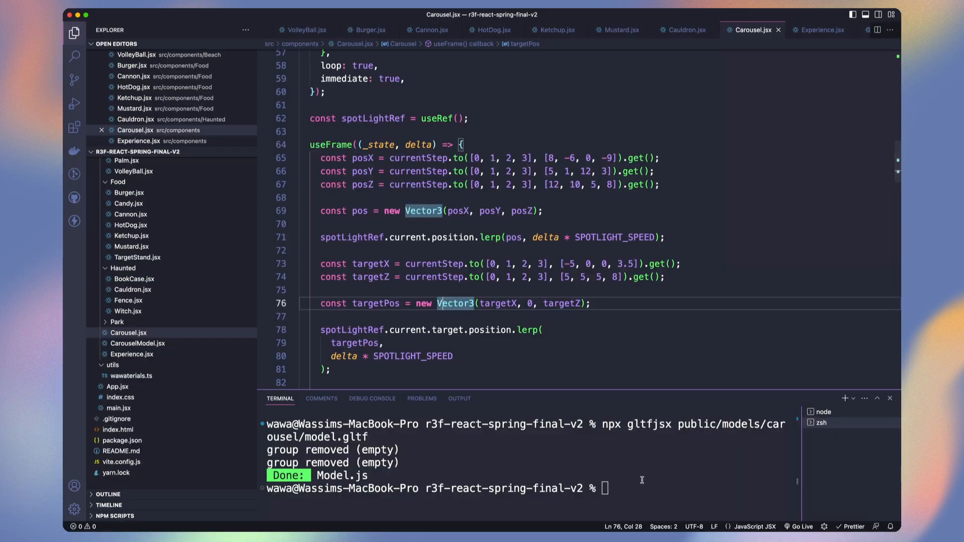
pyautogui.write('yarn add @react-three')
pyautogui.write('<')
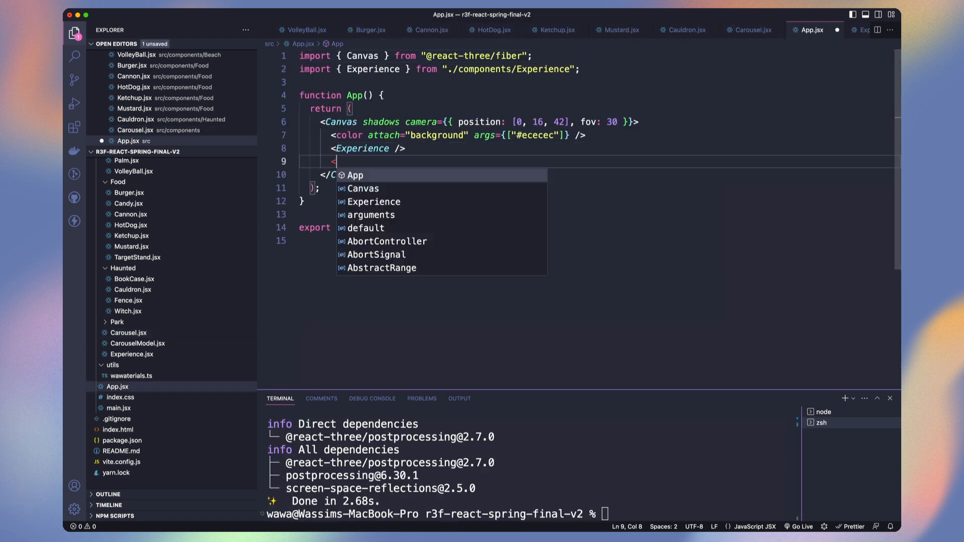
pyautogui.write('EffectComposer')
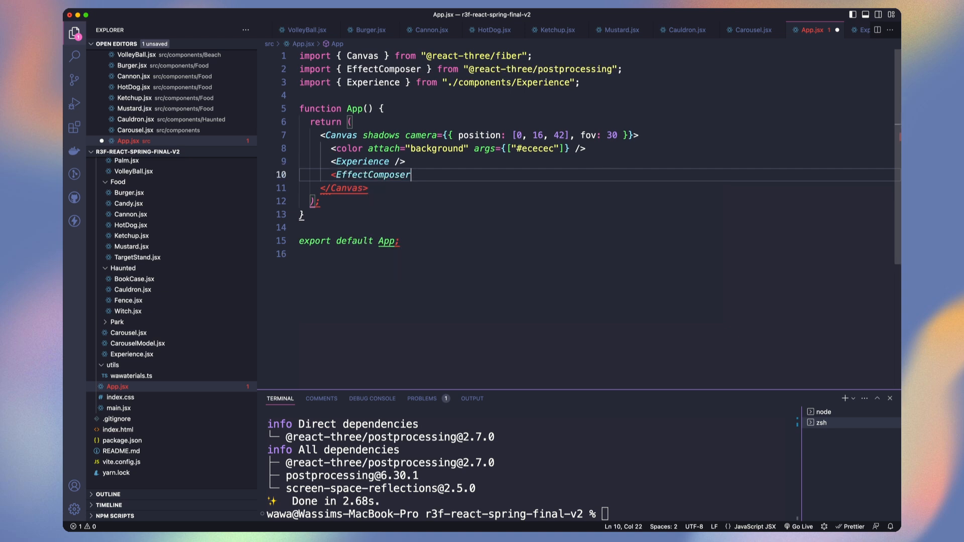
pyautogui.write('>')
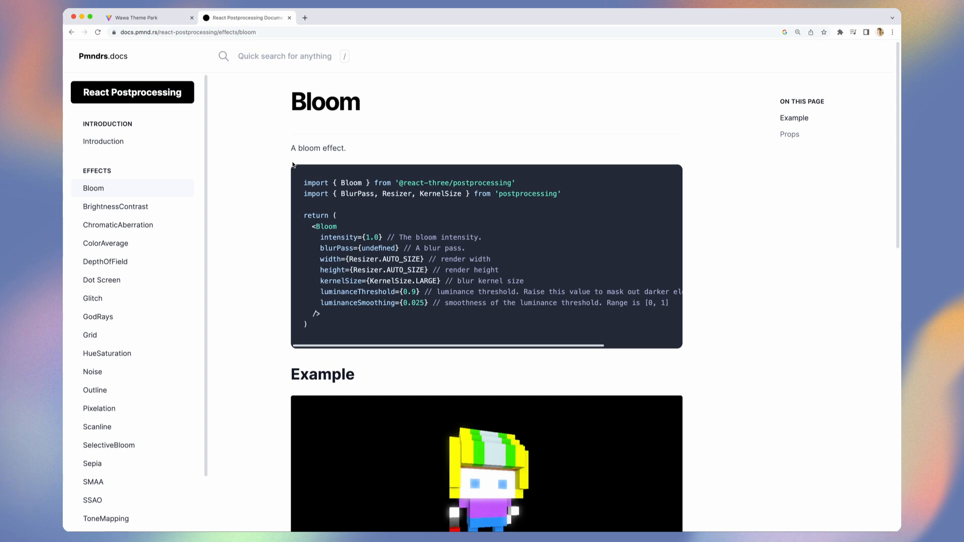
pyautogui.moveTo(800, 282)
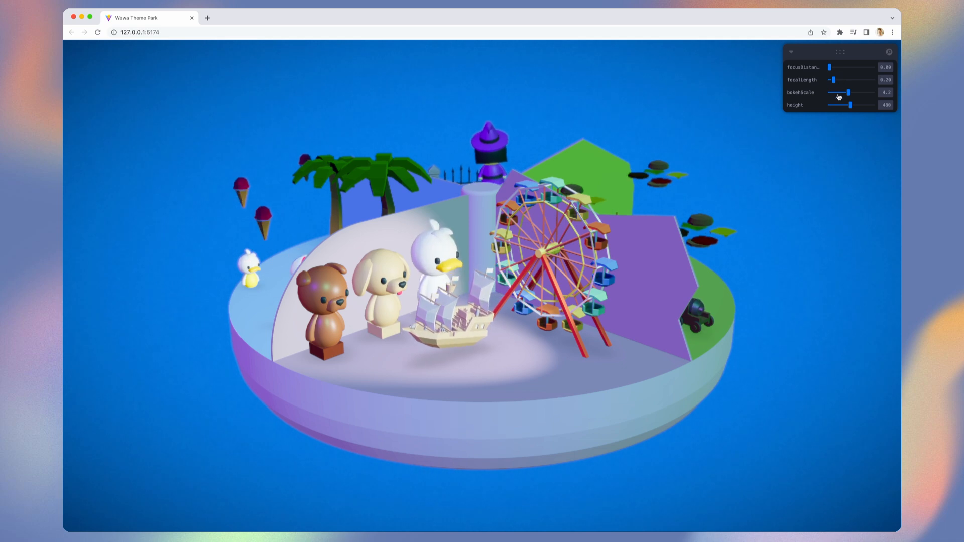
# In the Leva panel, set bokehScale to about 4.2 and scanlineDensity to about 2.56
pyautogui.moveTo(849, 92); pyautogui.dragTo(873, 93)
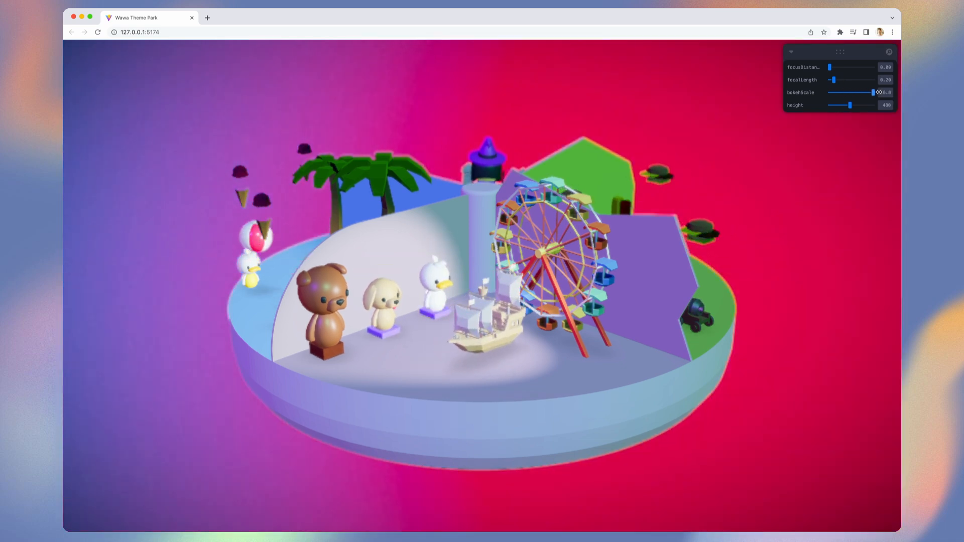
pyautogui.moveTo(877, 92); pyautogui.dragTo(872, 92)
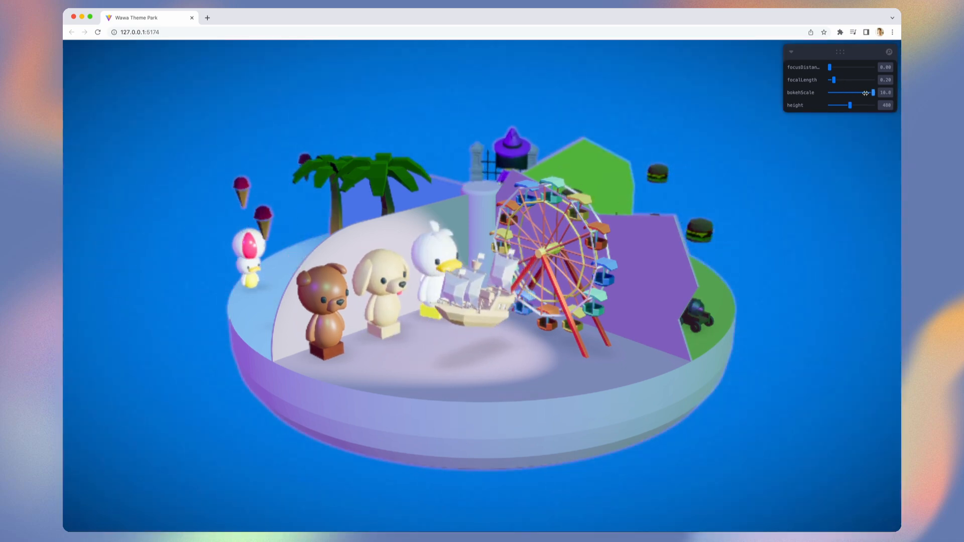
pyautogui.moveTo(870, 93); pyautogui.dragTo(830, 92)
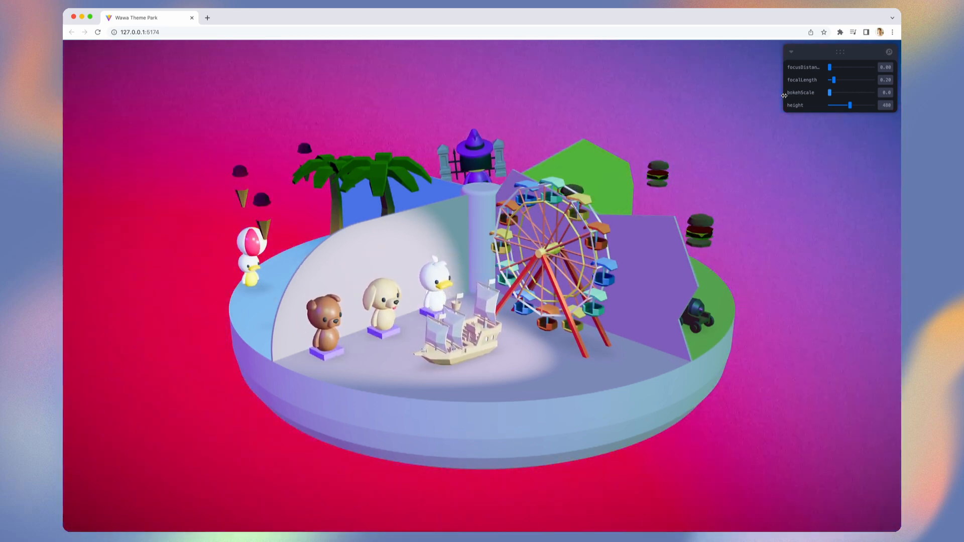
pyautogui.moveTo(829, 92); pyautogui.dragTo(839, 92)
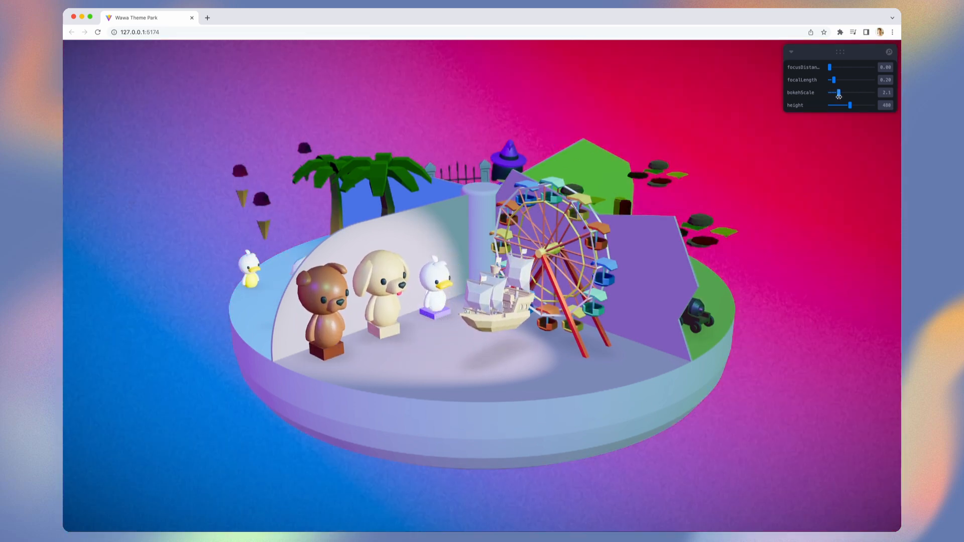
pyautogui.moveTo(850, 105); pyautogui.dragTo(845, 105)
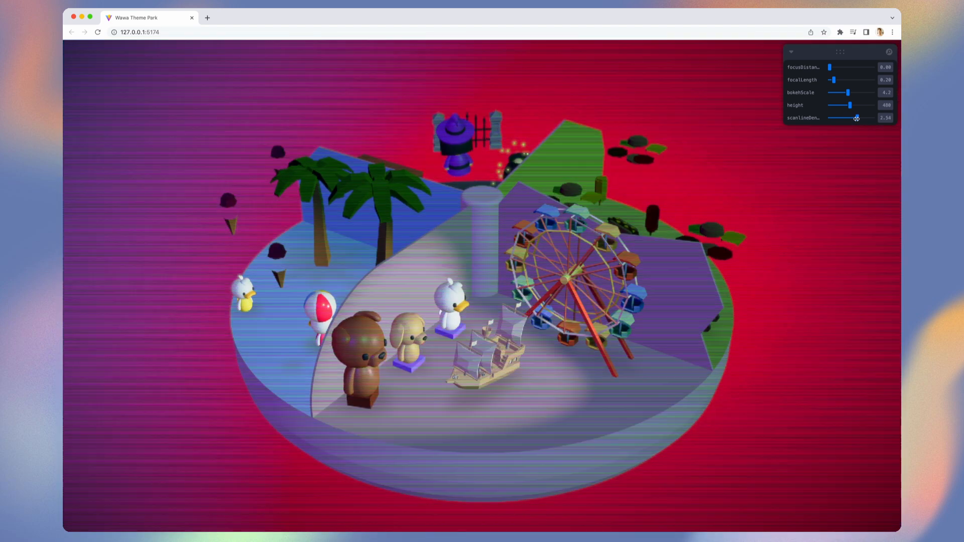
pyautogui.moveTo(854, 117); pyautogui.dragTo(861, 118)
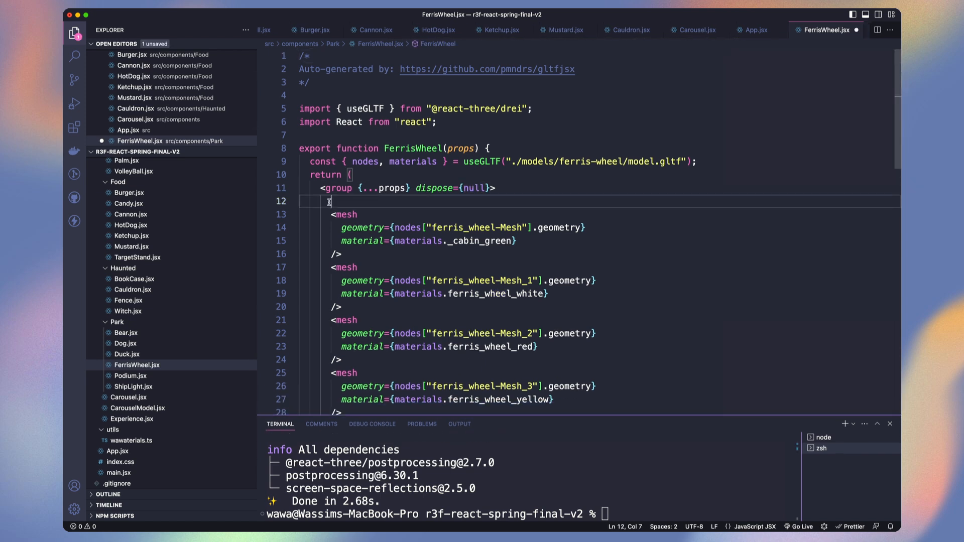
# Add a non-tone-mapped emissive sphere group at [0, 1.25, 0], importing wawaterials and a refLight ref
pyautogui.write('<group position={[0,')
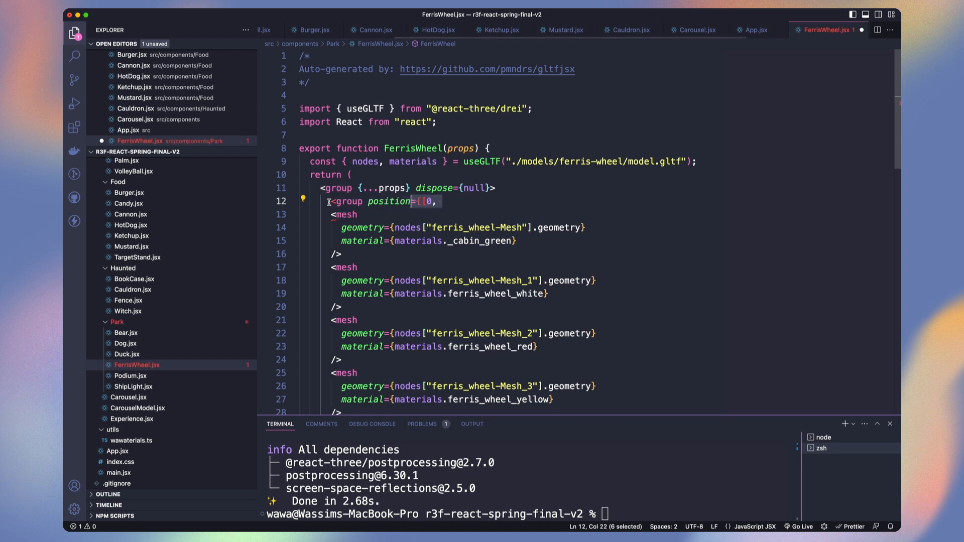
pyautogui.write('1.25, 0]}>')
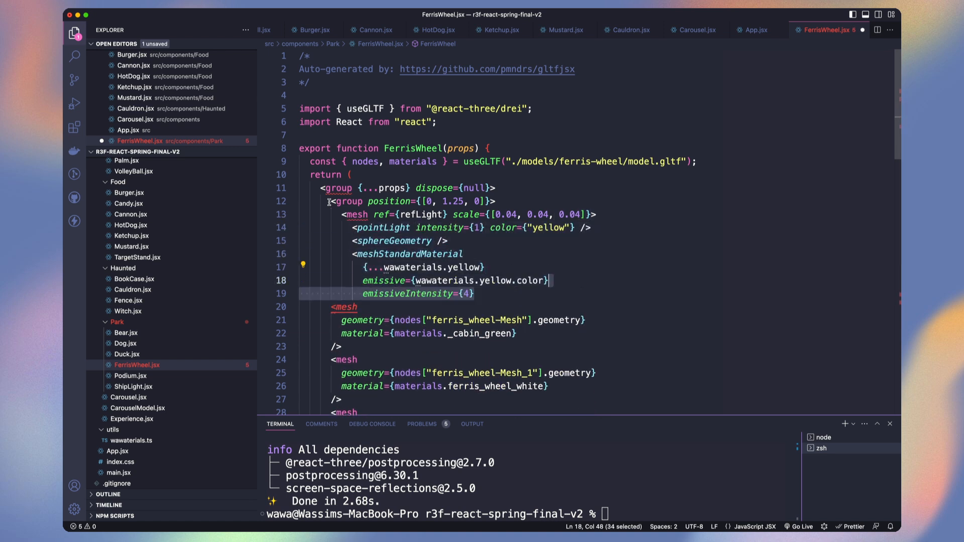
pyautogui.write('toneMapped={false}')
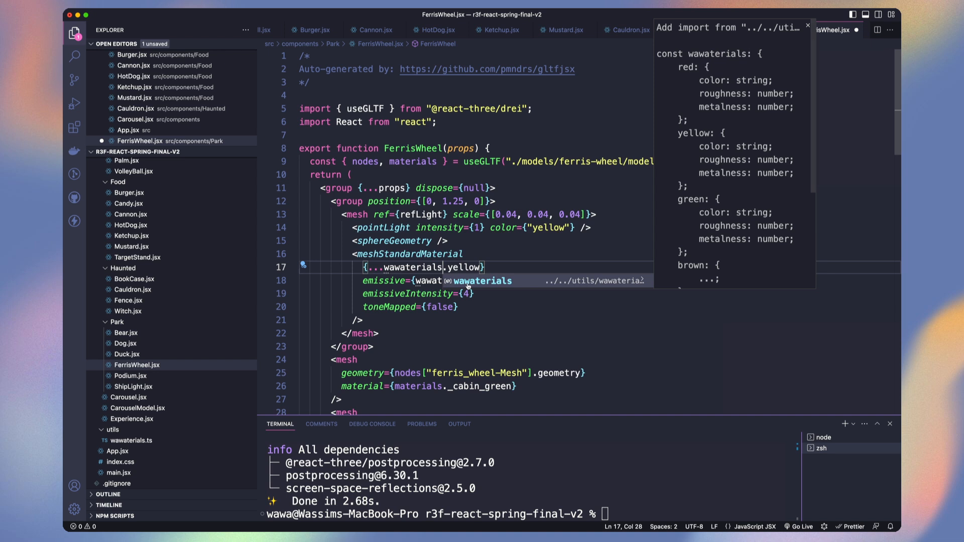
pyautogui.click(483, 280)
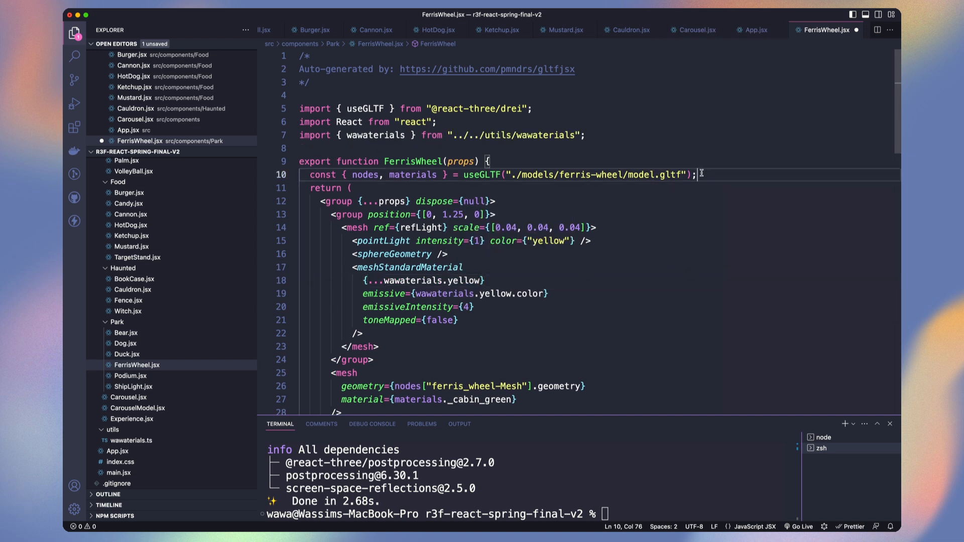
pyautogui.write('const refLight = useRef();')
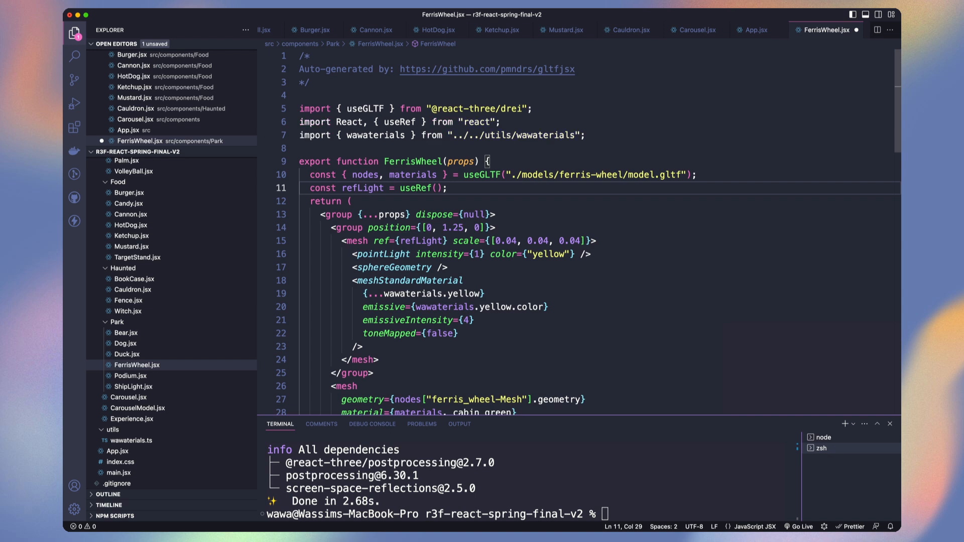
# Return to FerrisWheel.jsx and add a useFrame callback animating the light with Math.sin
pyautogui.write('ca')
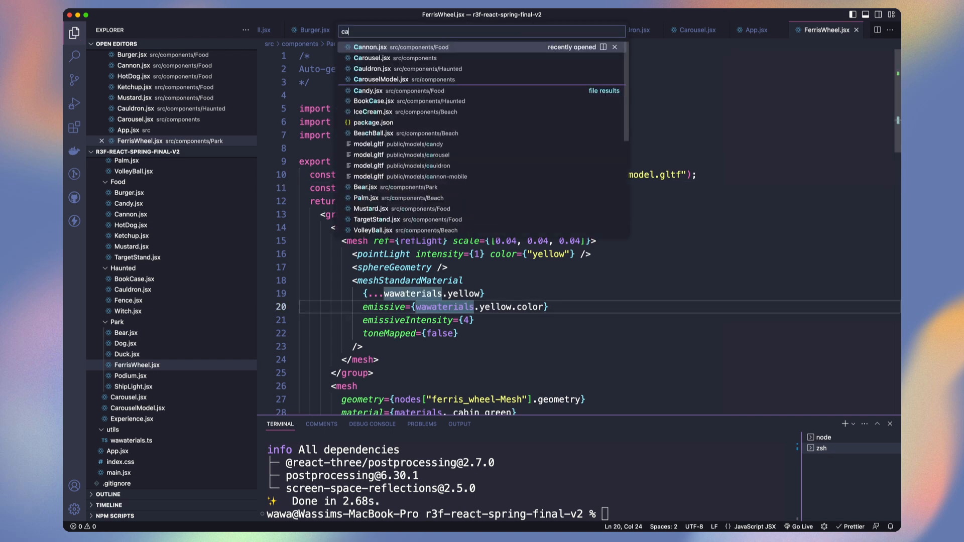
pyautogui.click(371, 58)
pyautogui.write('useFrame(')
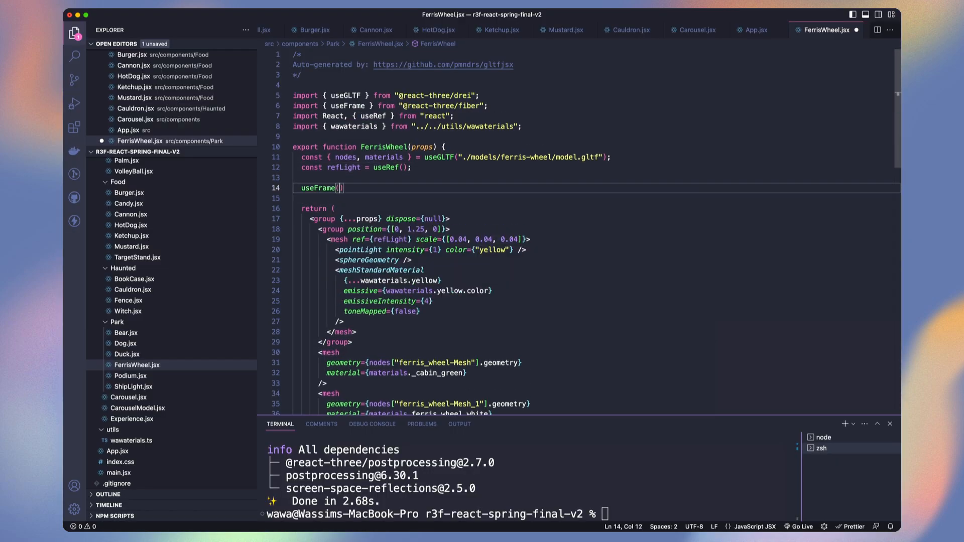
pyautogui.write('(state) =>)')
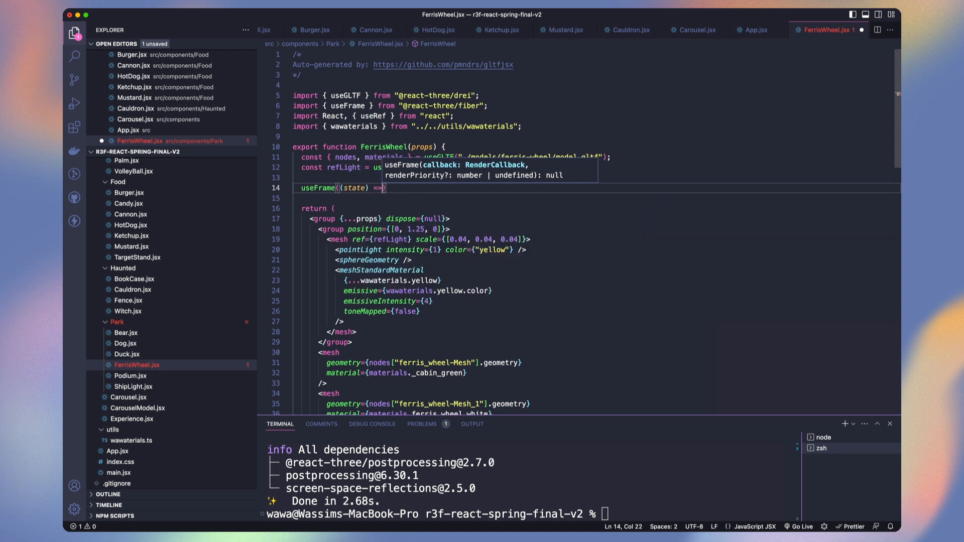
pyautogui.write('{')
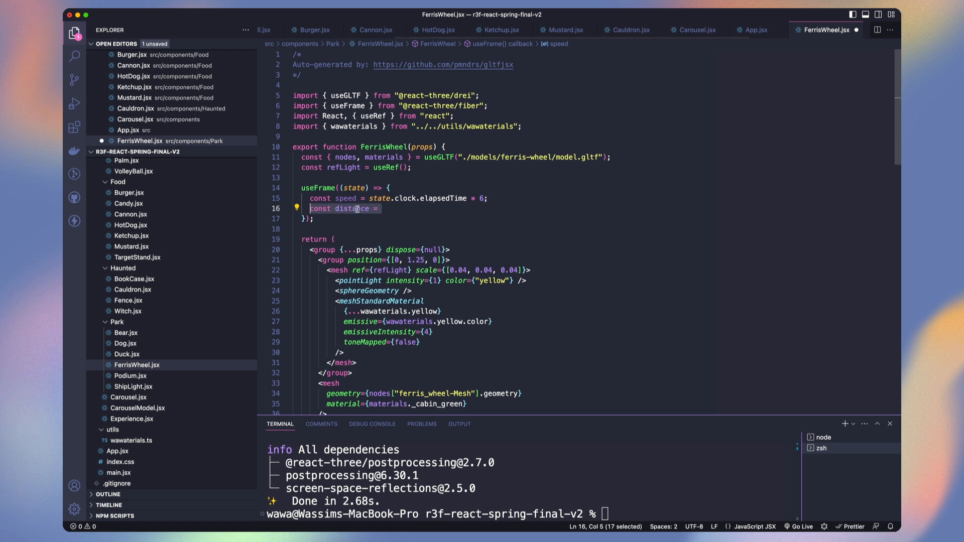
pyautogui.write('Math.sin')
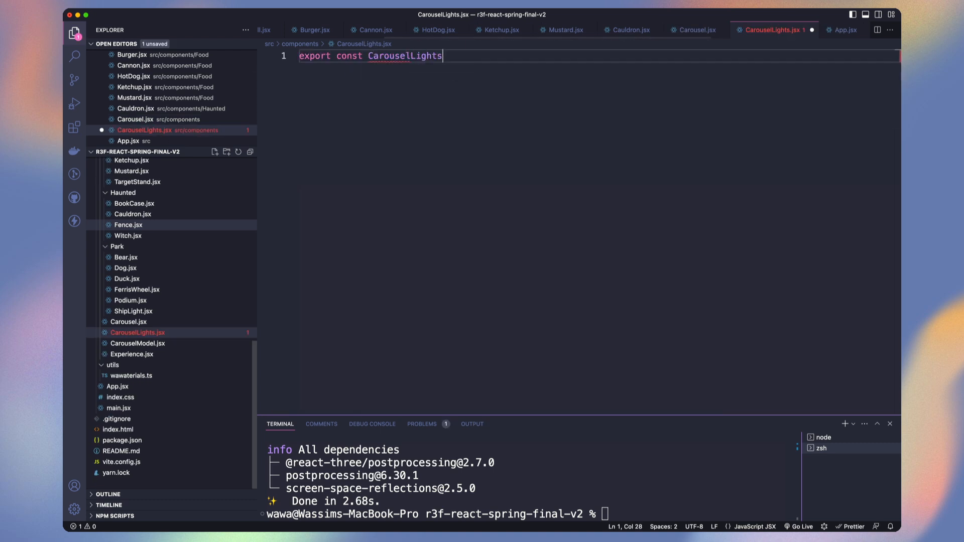
# Insert <CarouselLights /> below CarouselModel in Carousel.jsx and pass it currentStepSpring
pyautogui.click(692, 30)
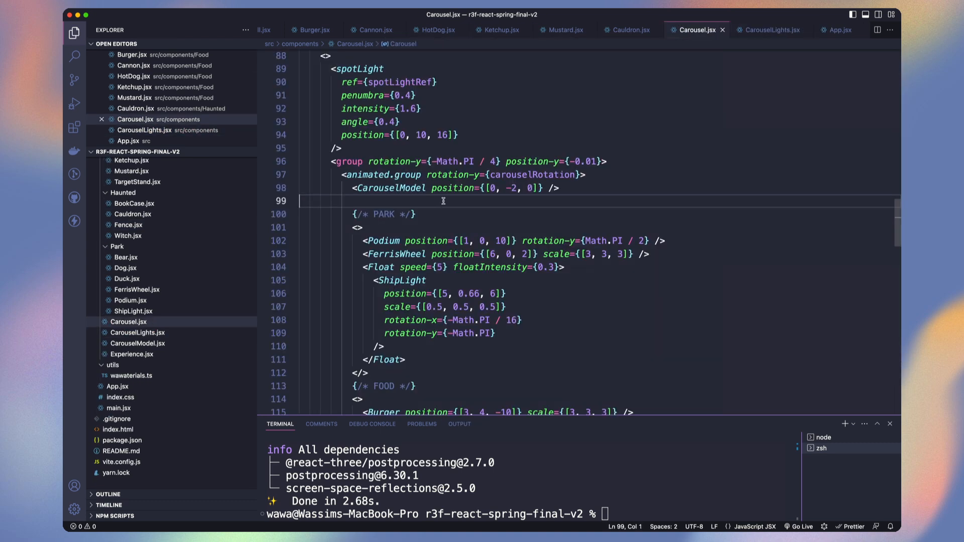
pyautogui.write('<CarouselLights />')
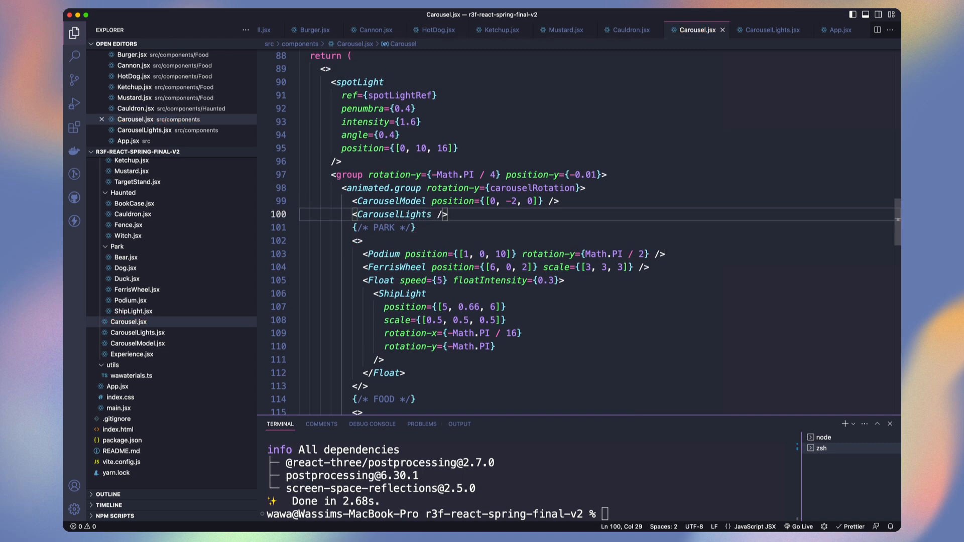
pyautogui.click(769, 30)
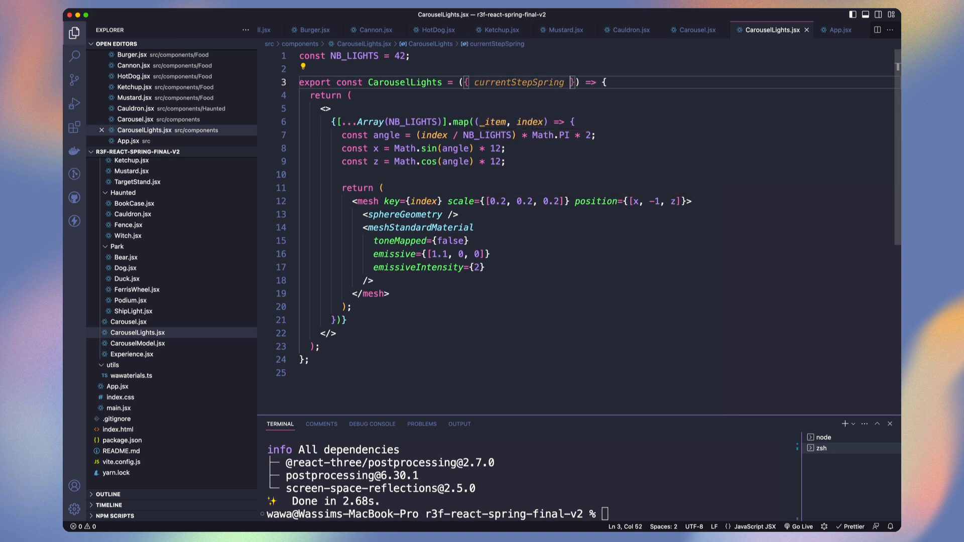
pyautogui.click(694, 30)
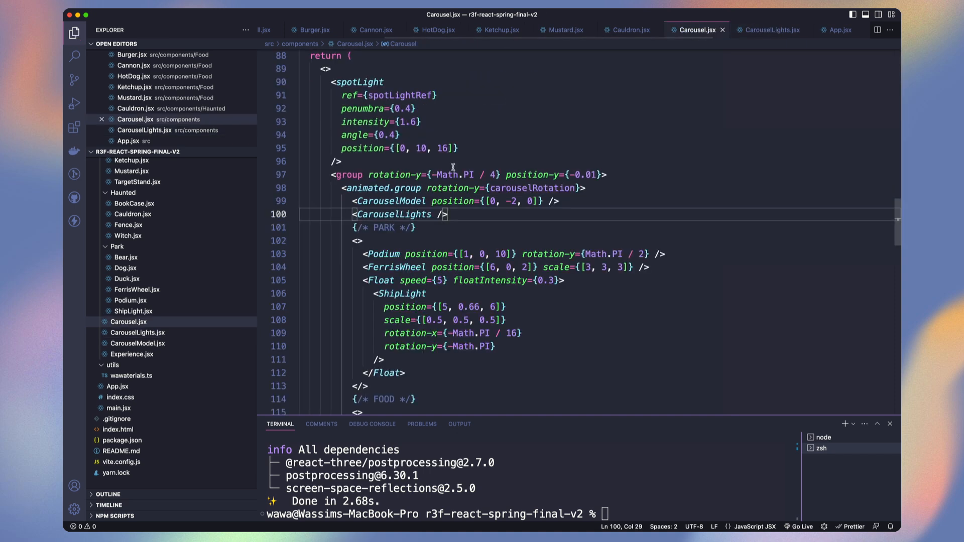
pyautogui.write('currentStepSpring={')
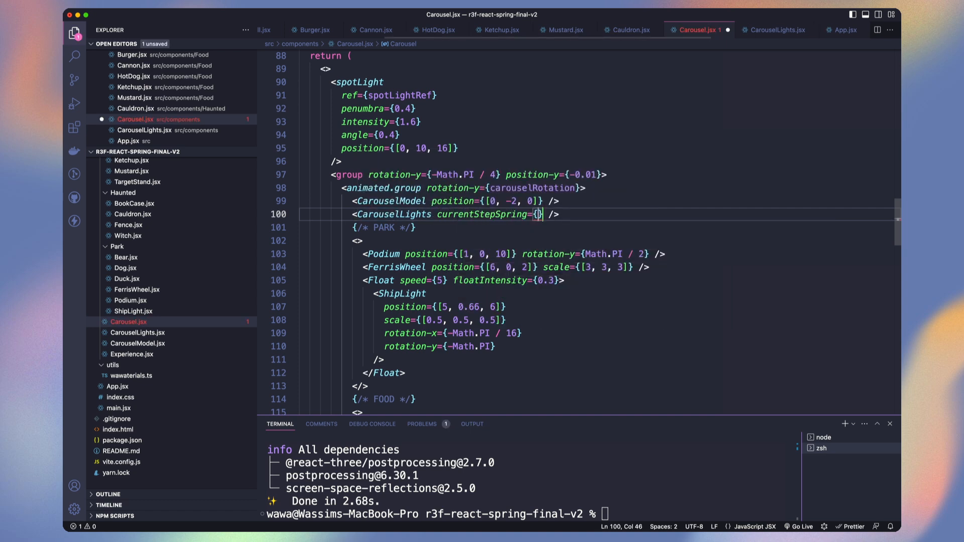
pyautogui.scroll(3)
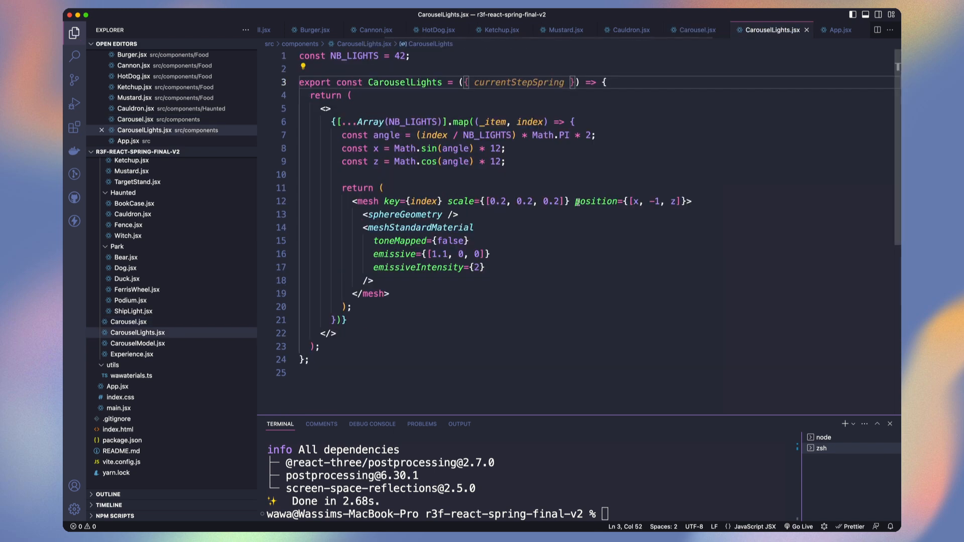
# Add curMaxLight useState in CarouselLights.jsx and a useEffect depending on currentStep
pyautogui.write('const [curMaxLight, setCurMaxLight] =')
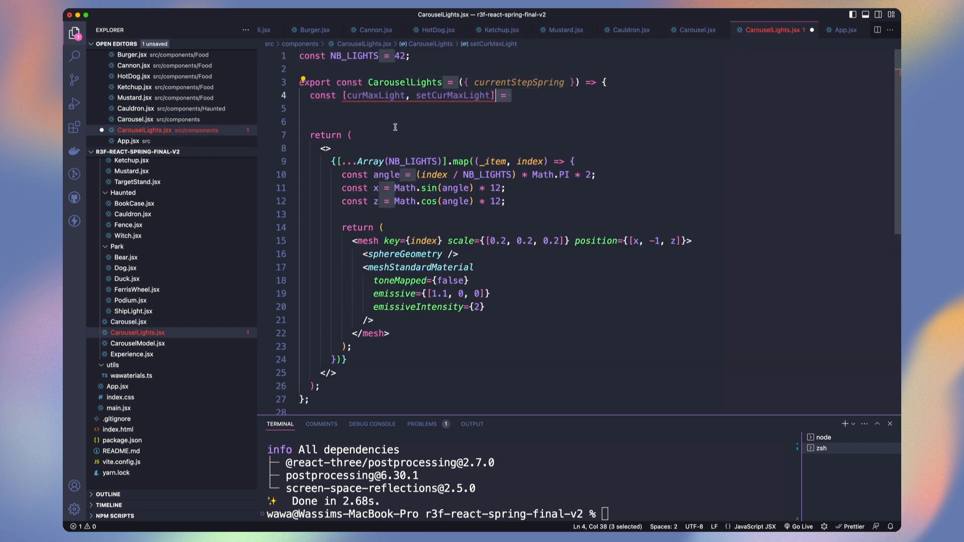
pyautogui.write('useState(0);')
pyautogui.write('useEffect')
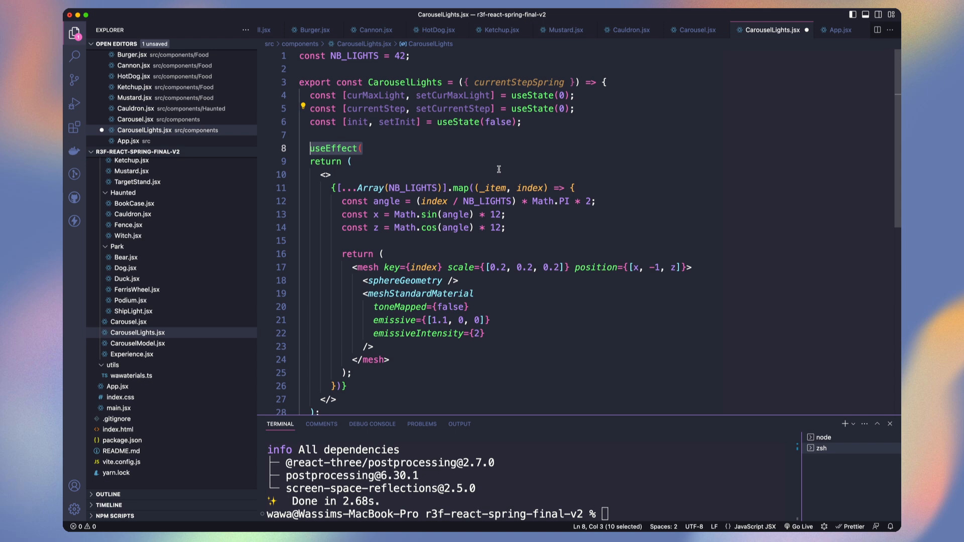
pyautogui.write('() => {')
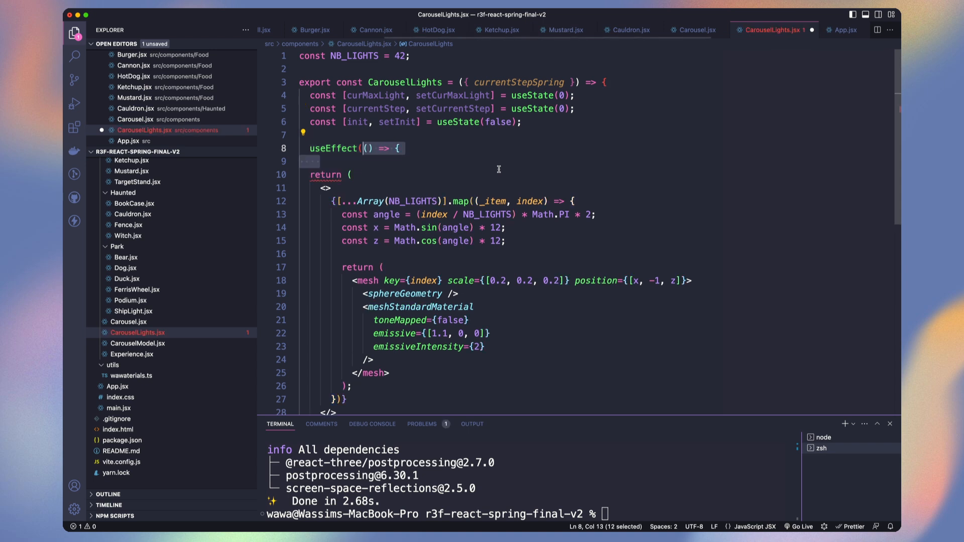
pyautogui.write('}, [currentStep]);')
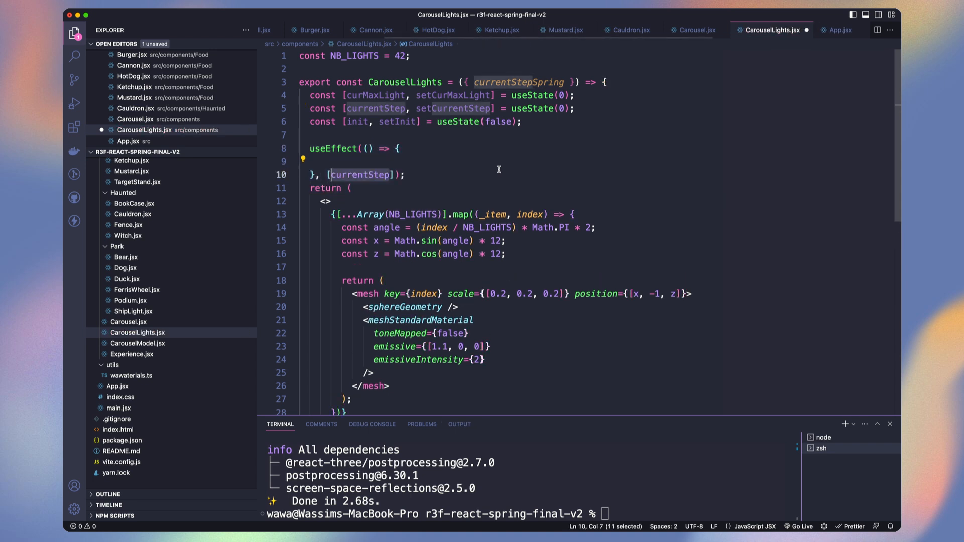
# Add a setInterval rounding currentStepSpring to update currentStep, curMaxLight and init
pyautogui.write('const interval = setInterval(() => {')
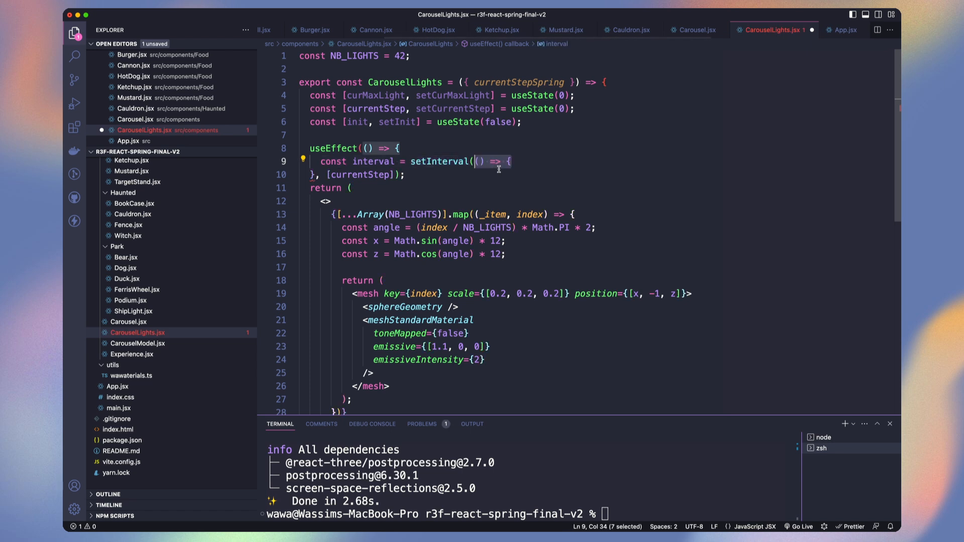
pyautogui.write('const roundedStep =')
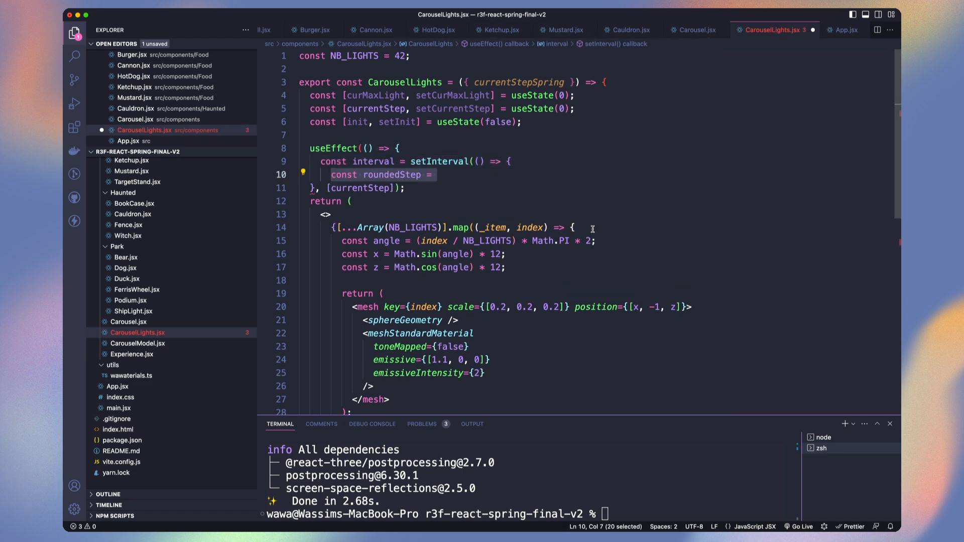
pyautogui.write('Math.round(currentStepSpring.get());')
pyautogui.write('if (roundedStep !== currentStep) {')
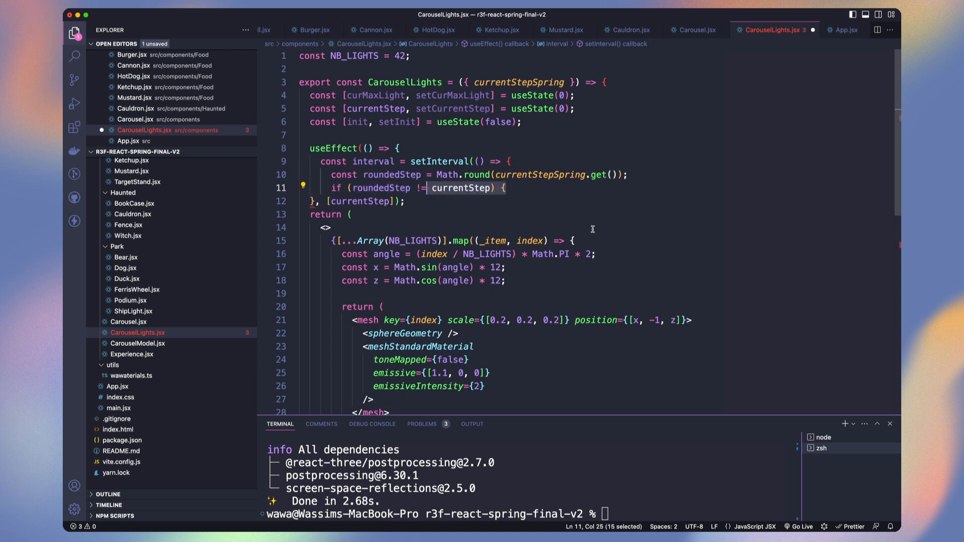
pyautogui.write('setCurrentStep(roundedStep);')
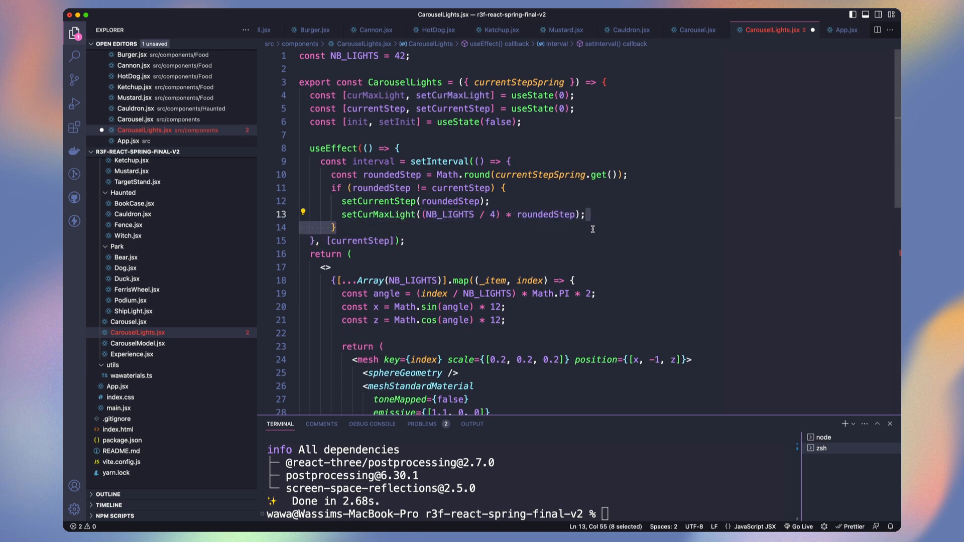
pyautogui.write('setCurMaxLight(curMaxLight) =>')
pyautogui.write('}, ((STEP_DURATION + (init ? 800 : 0)) / NB_LIGHTS) * 4);')
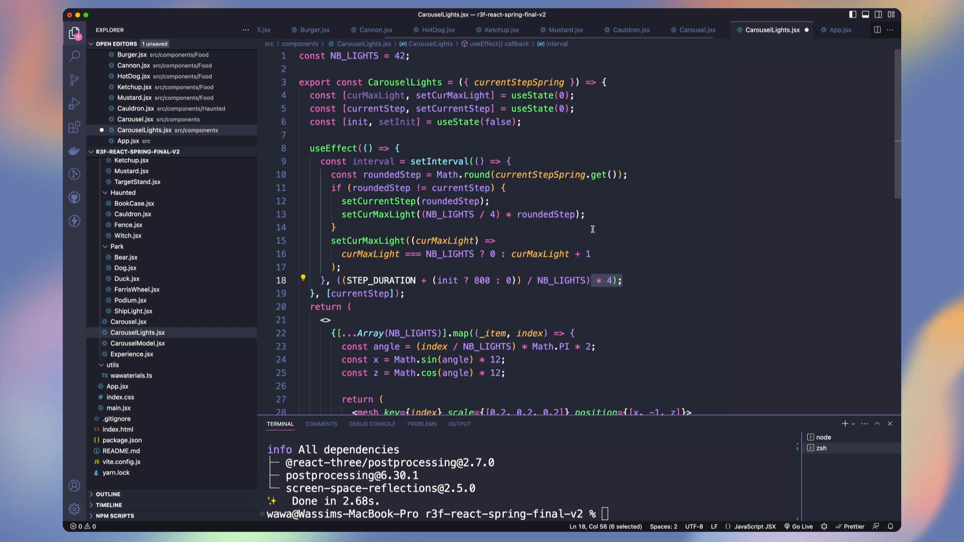
pyautogui.write('setInit(true);')
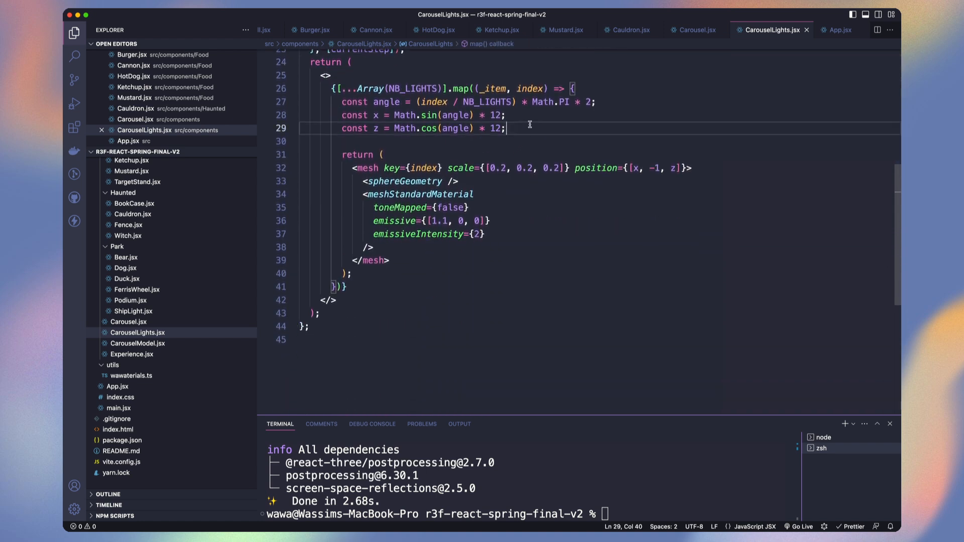
# Add isActive and emissiveColor = isActive ? colors[index % 3] : [0, 0, 0] per light
pyautogui.write('const isActive = index < curMaxLight;')
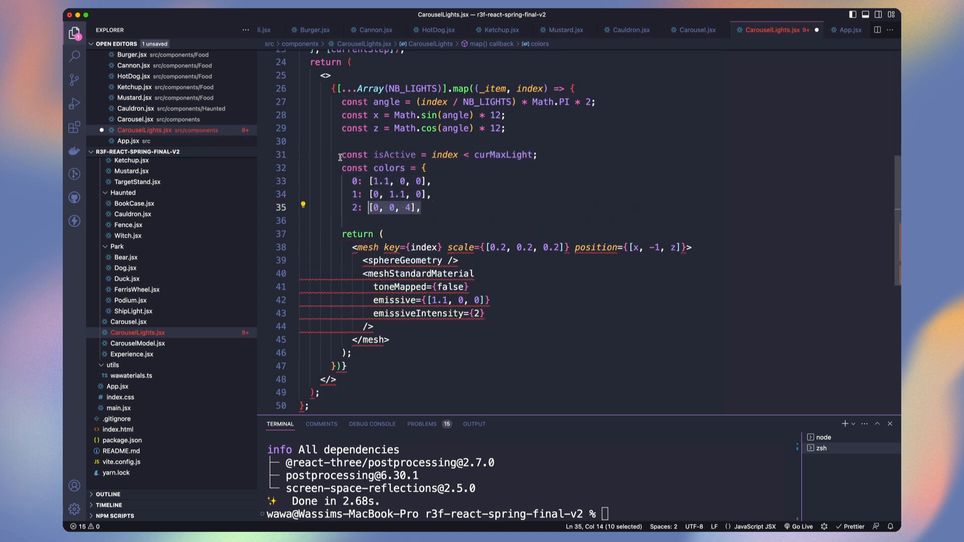
pyautogui.write('const emissiveColor = isActive ? colors[index % 3] :')
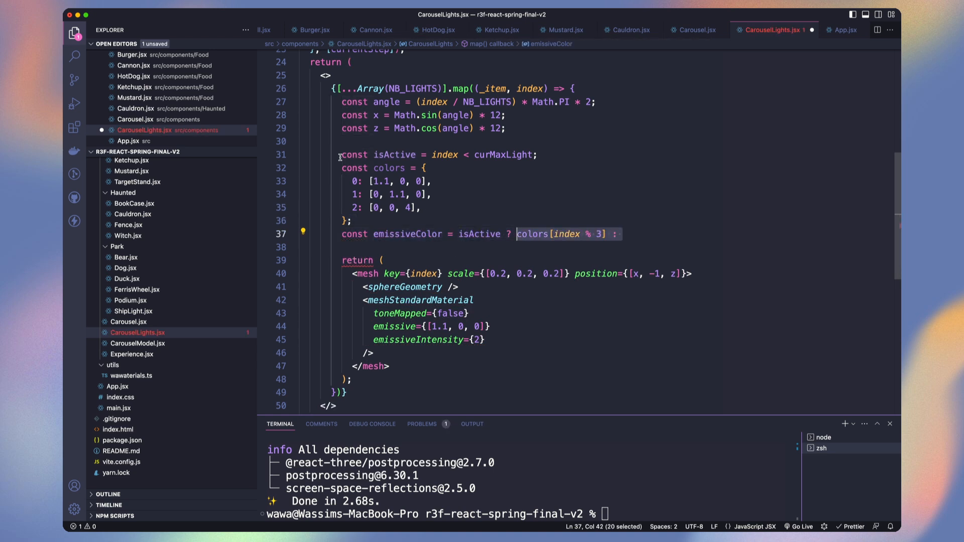
pyautogui.write('[0, 0, 0];')
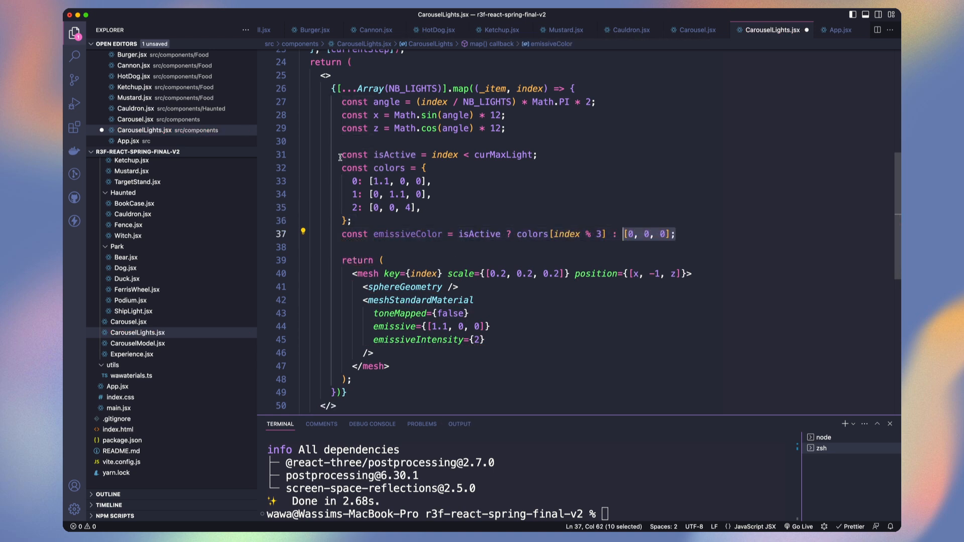